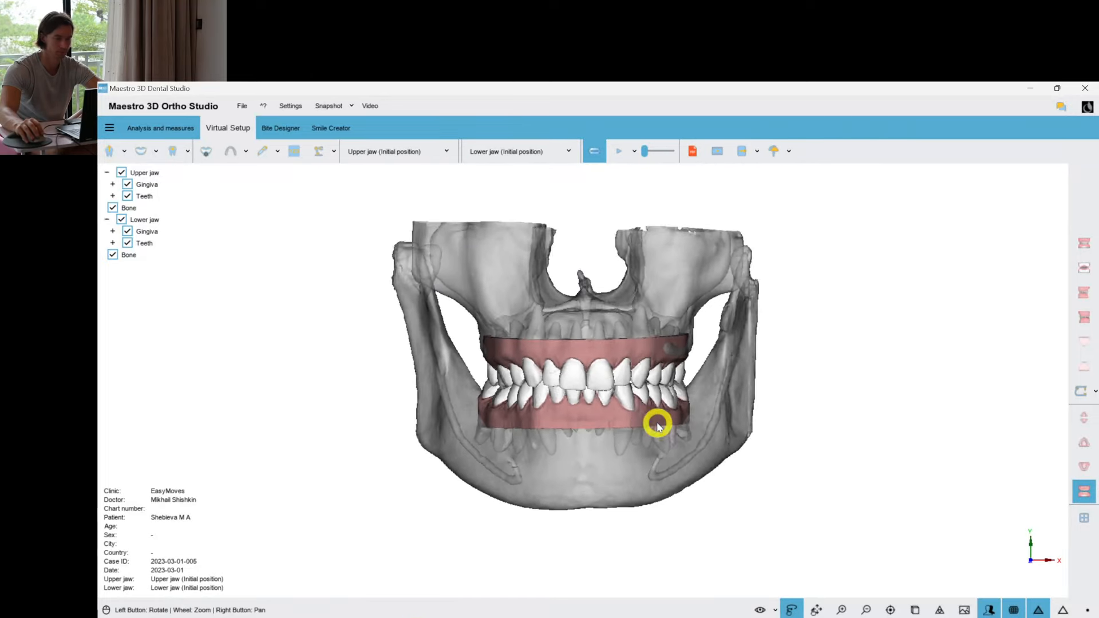
- Orbit to a close frontal view of the upper arch and open the tooth local-origin tool
{"action": "left_click_drag", "start_coordinate": [655, 424], "coordinate": [691, 390]}
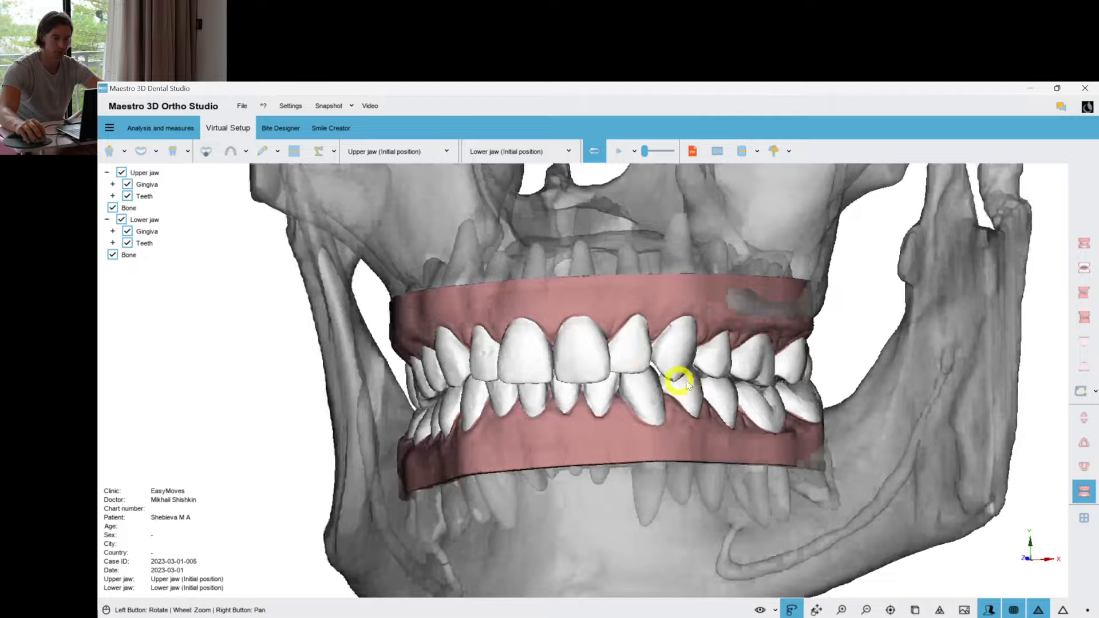
{"action": "left_click_drag", "start_coordinate": [677, 378], "coordinate": [557, 375]}
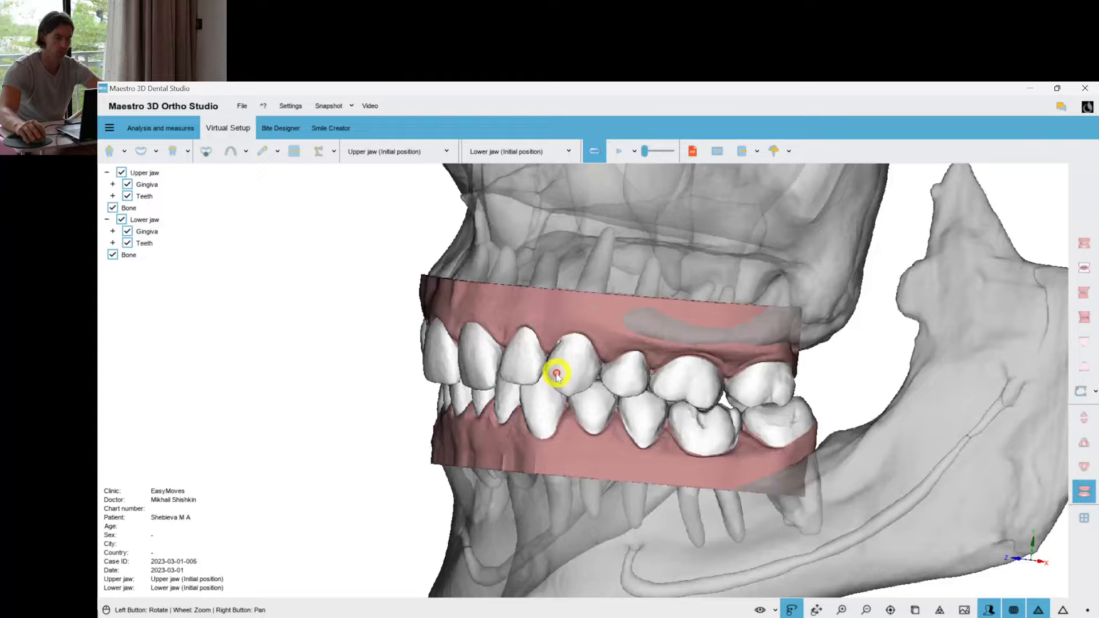
{"action": "left_click_drag", "start_coordinate": [557, 371], "coordinate": [699, 396]}
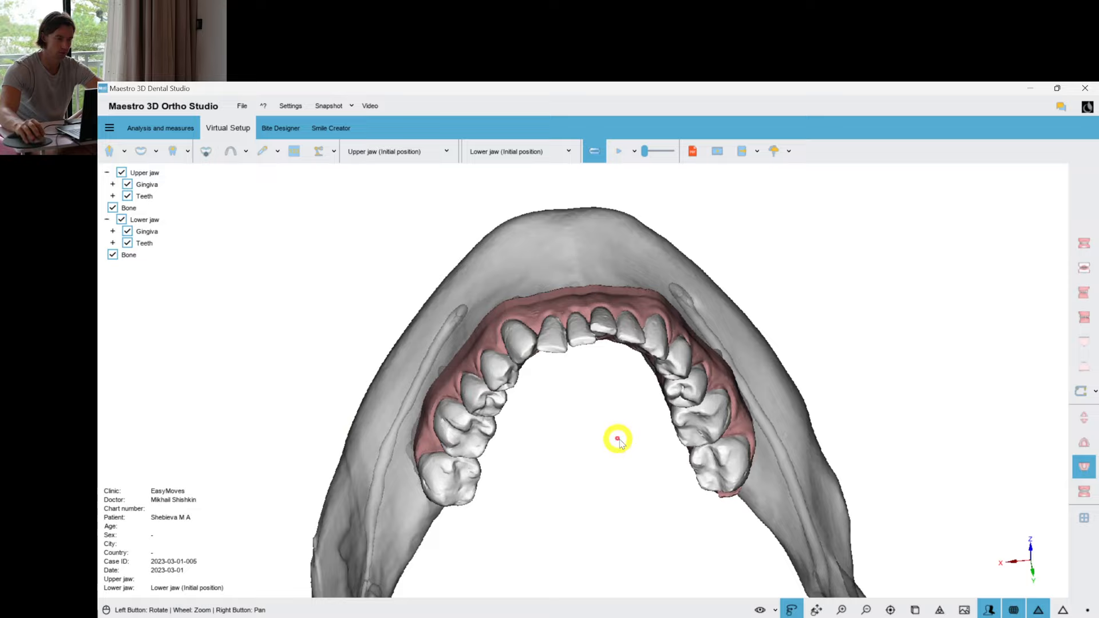
{"action": "left_click_drag", "start_coordinate": [618, 440], "coordinate": [748, 410]}
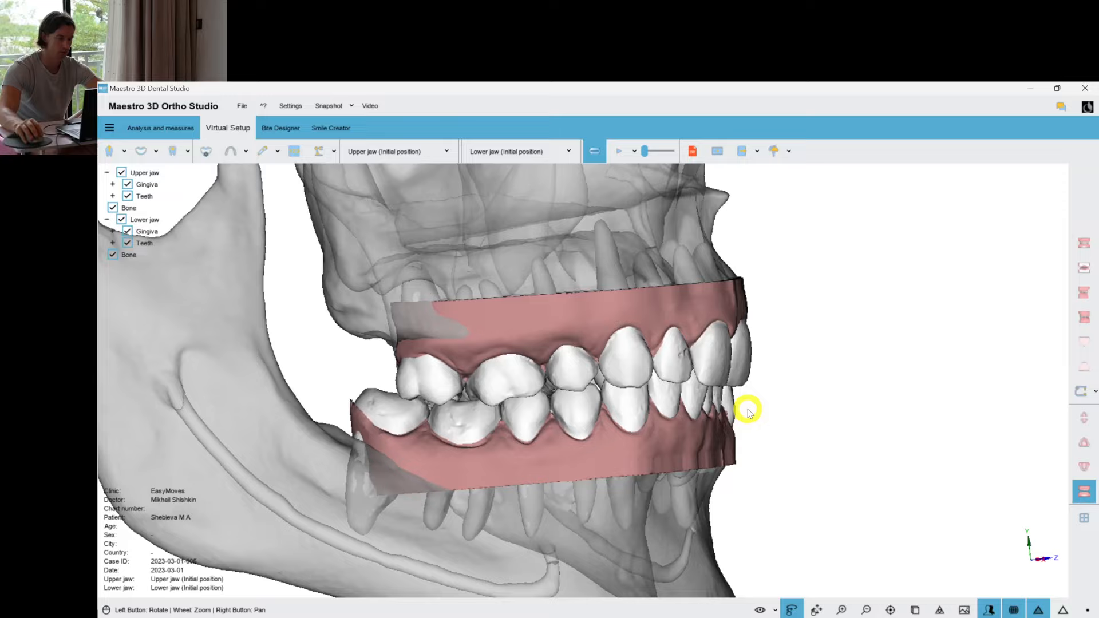
{"action": "left_click_drag", "start_coordinate": [750, 410], "coordinate": [737, 375]}
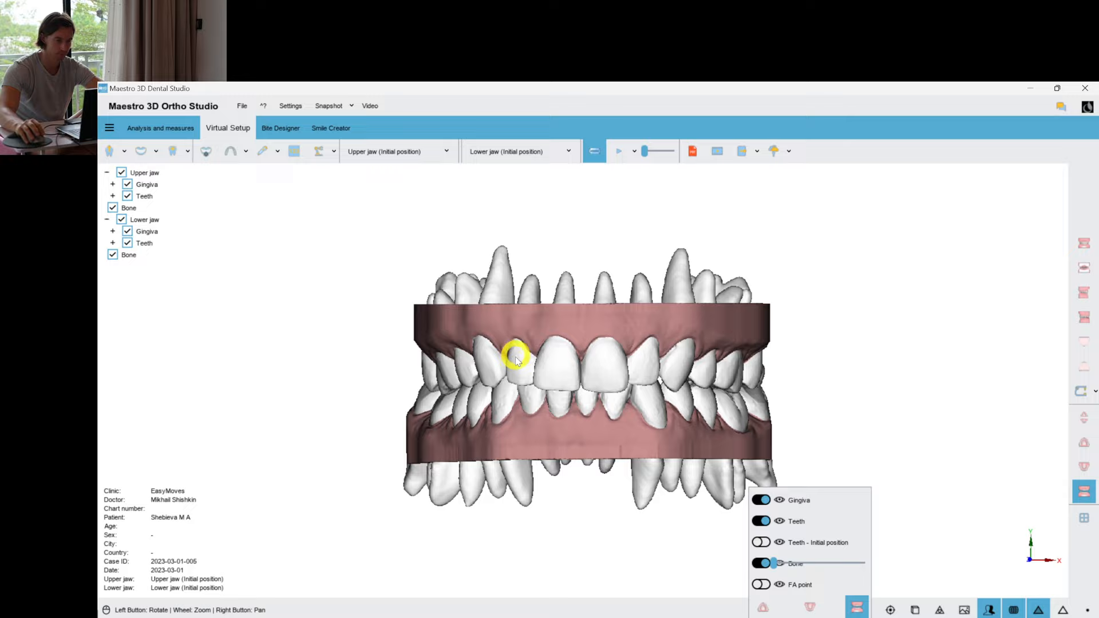
{"action": "left_click_drag", "start_coordinate": [516, 355], "coordinate": [604, 498]}
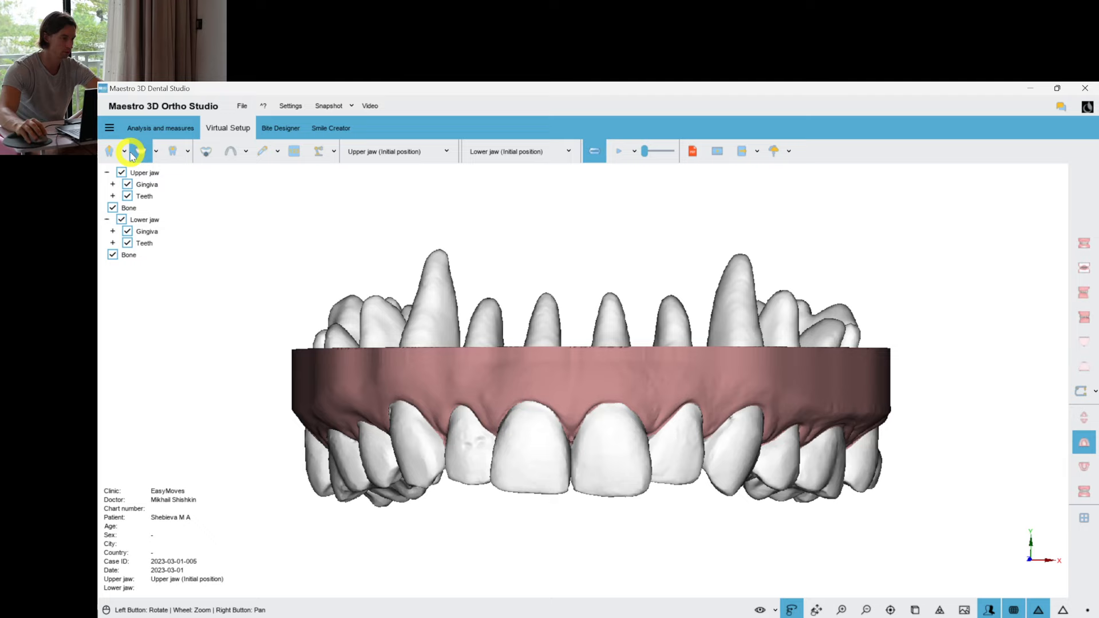
{"action": "left_click", "coordinate": [133, 151]}
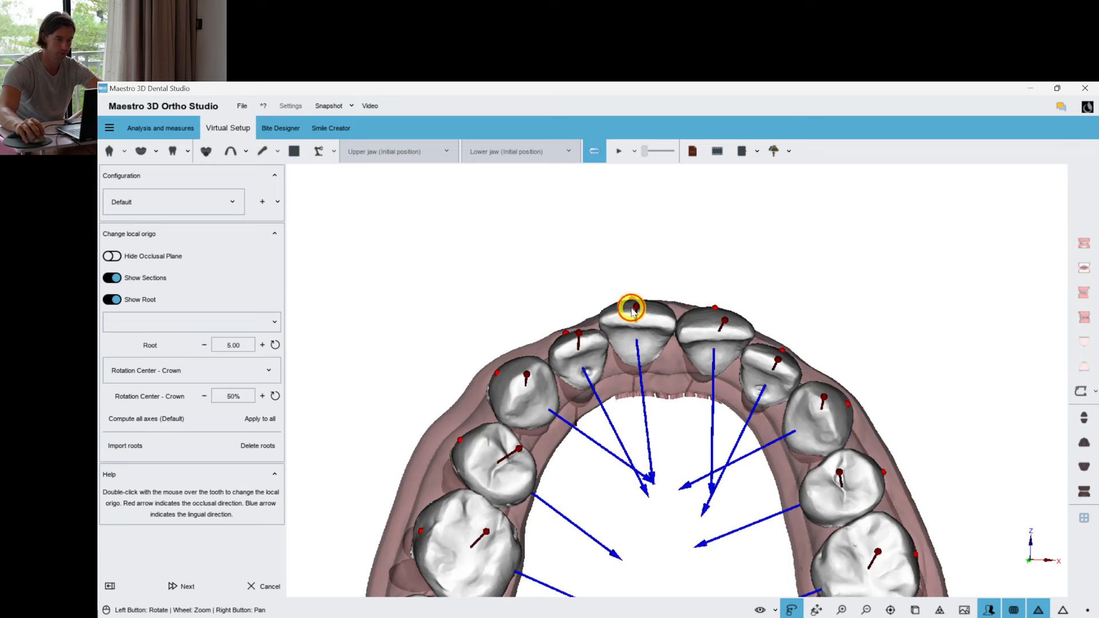
- Select tooth 23 and align its origin point, horizontal axis and long axis
{"action": "double_click", "coordinate": [631, 309]}
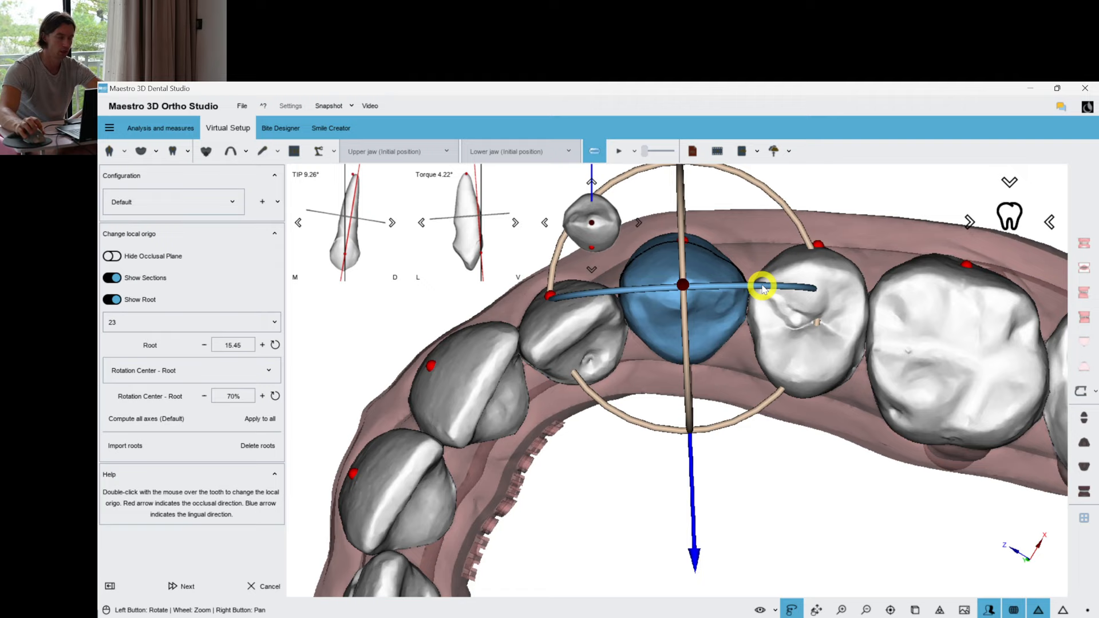
{"action": "left_click_drag", "start_coordinate": [762, 288], "coordinate": [697, 281]}
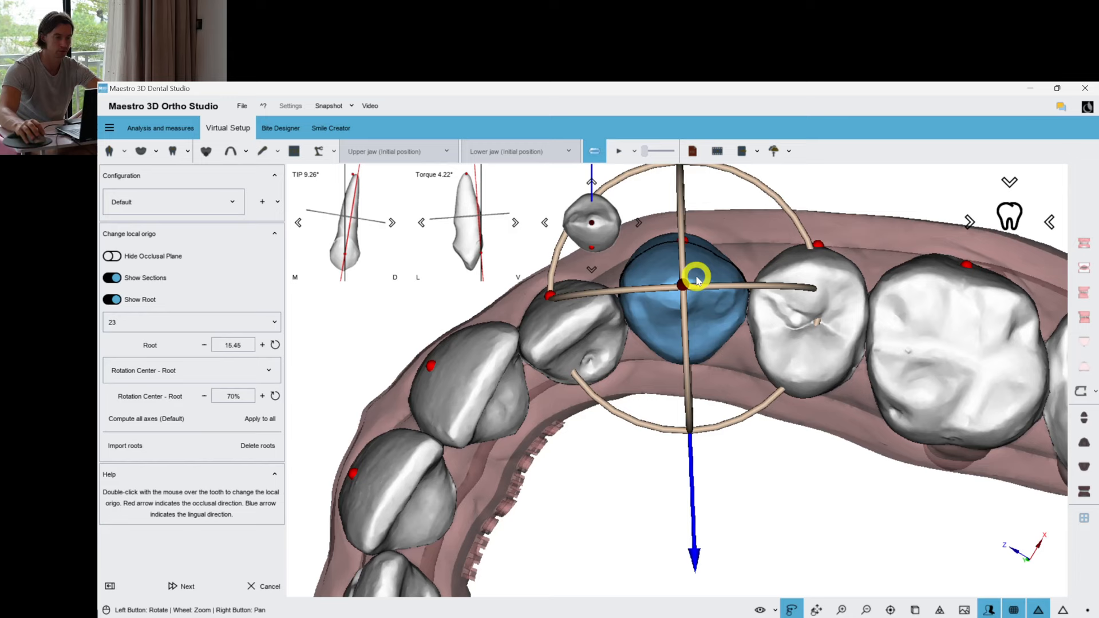
{"action": "left_click_drag", "start_coordinate": [696, 276], "coordinate": [686, 381]}
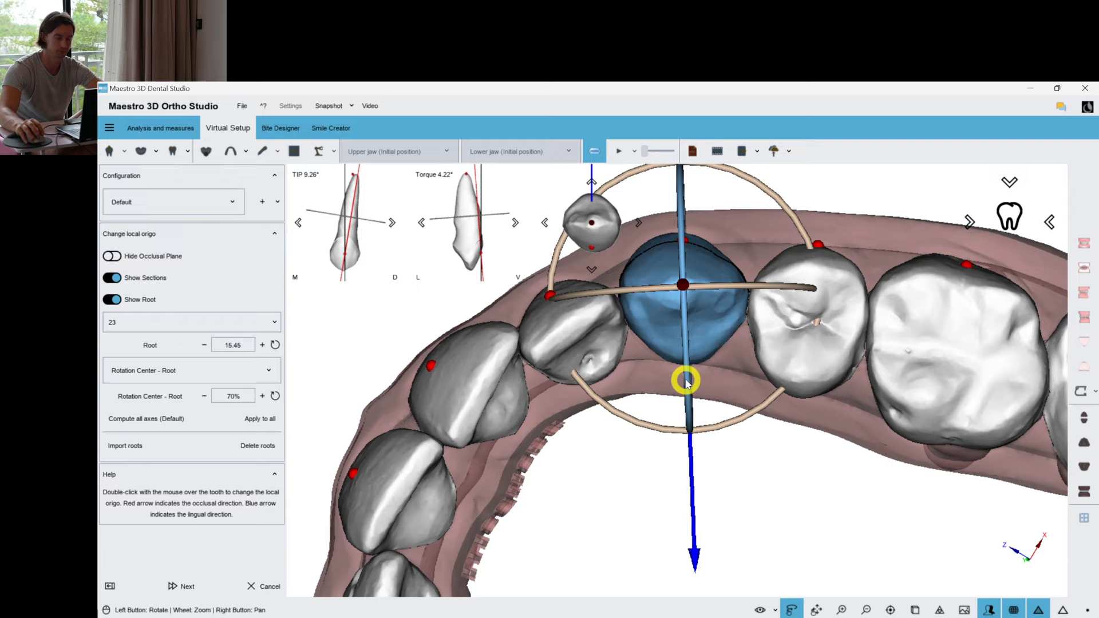
{"action": "left_click_drag", "start_coordinate": [686, 382], "coordinate": [716, 365]}
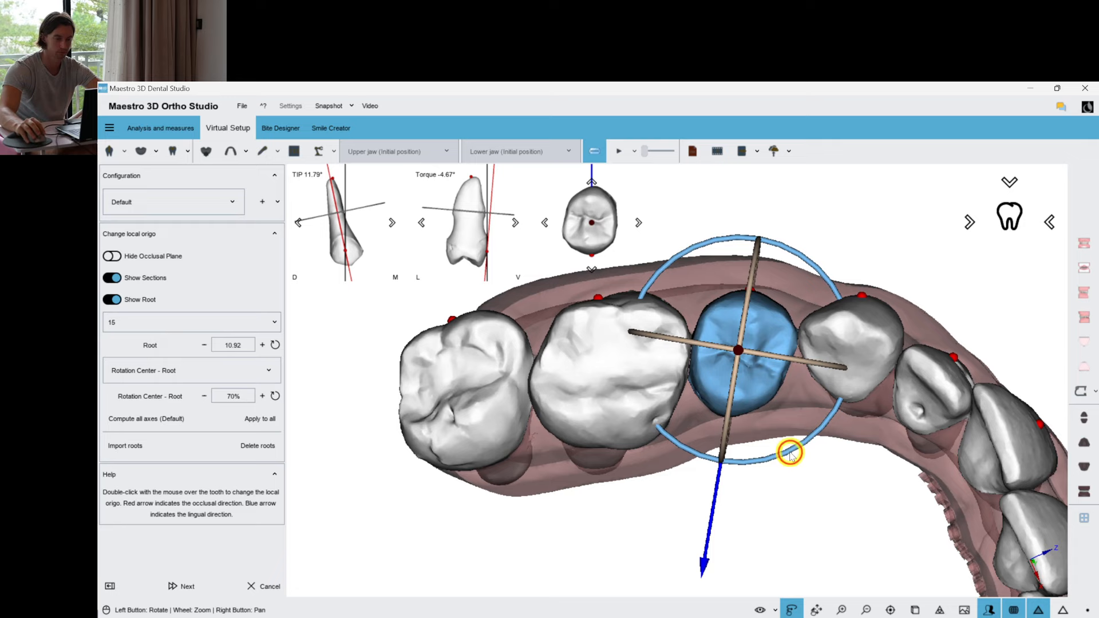
- Straighten tooth 15's long axis along its root and align its horizontal axis
{"action": "left_click_drag", "start_coordinate": [791, 454], "coordinate": [736, 420]}
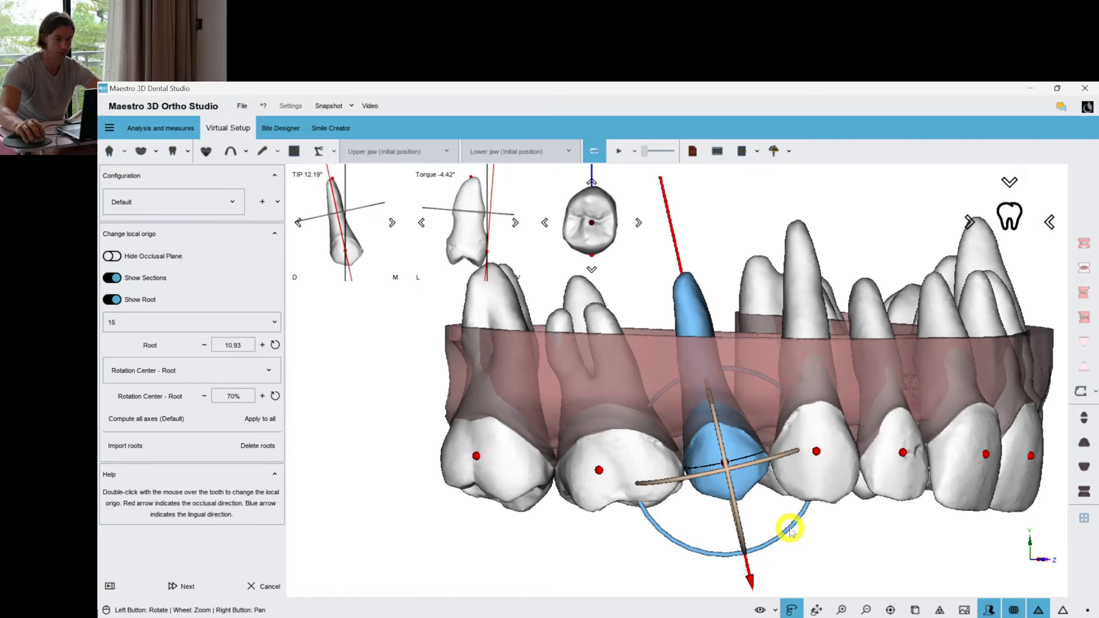
{"action": "left_click_drag", "start_coordinate": [791, 529], "coordinate": [677, 281]}
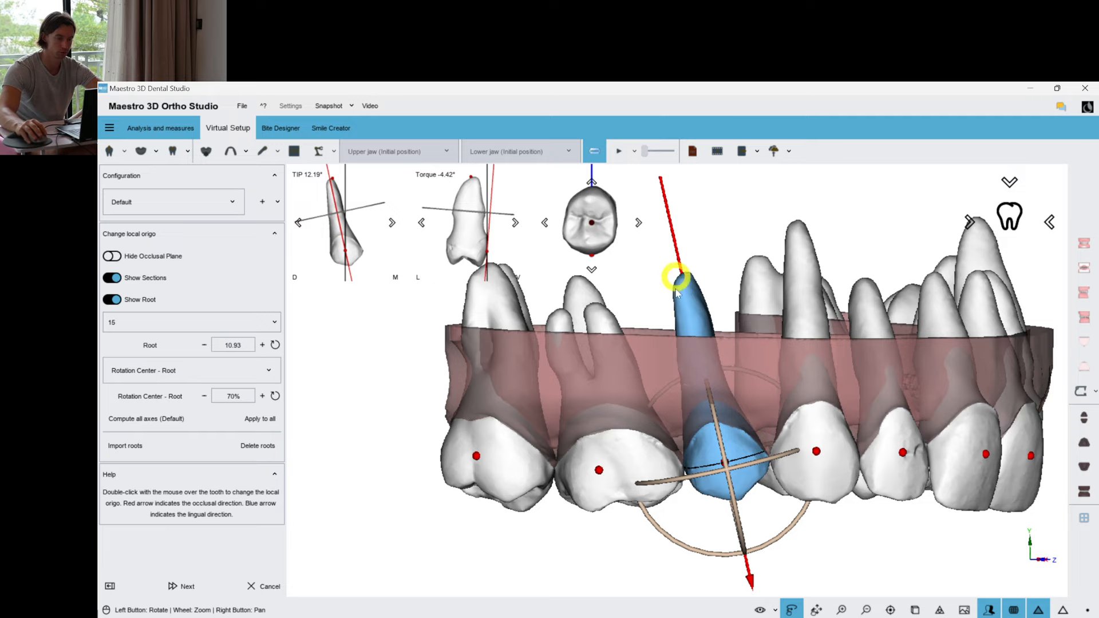
{"action": "left_click_drag", "start_coordinate": [676, 278], "coordinate": [637, 477]}
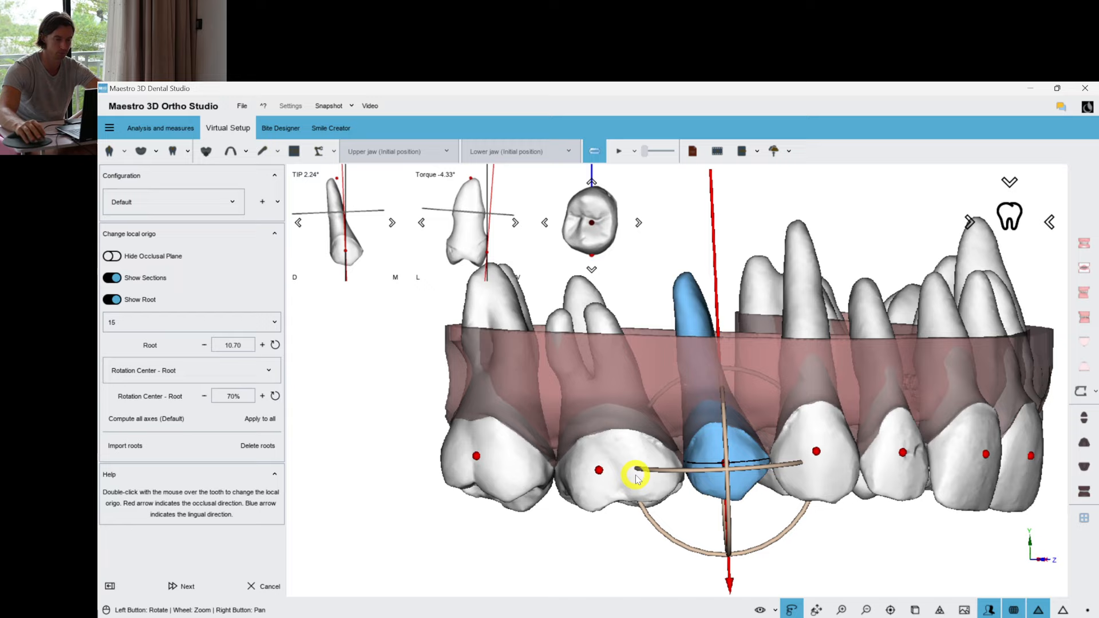
{"action": "left_click_drag", "start_coordinate": [636, 477], "coordinate": [771, 477]}
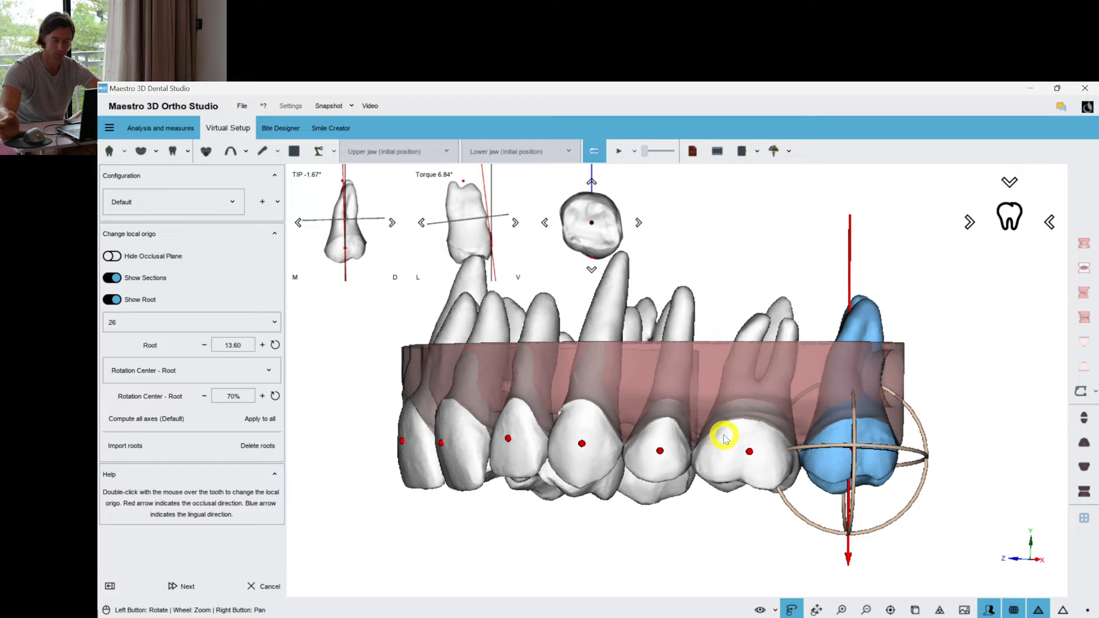
{"action": "left_click_drag", "start_coordinate": [725, 438], "coordinate": [691, 319]}
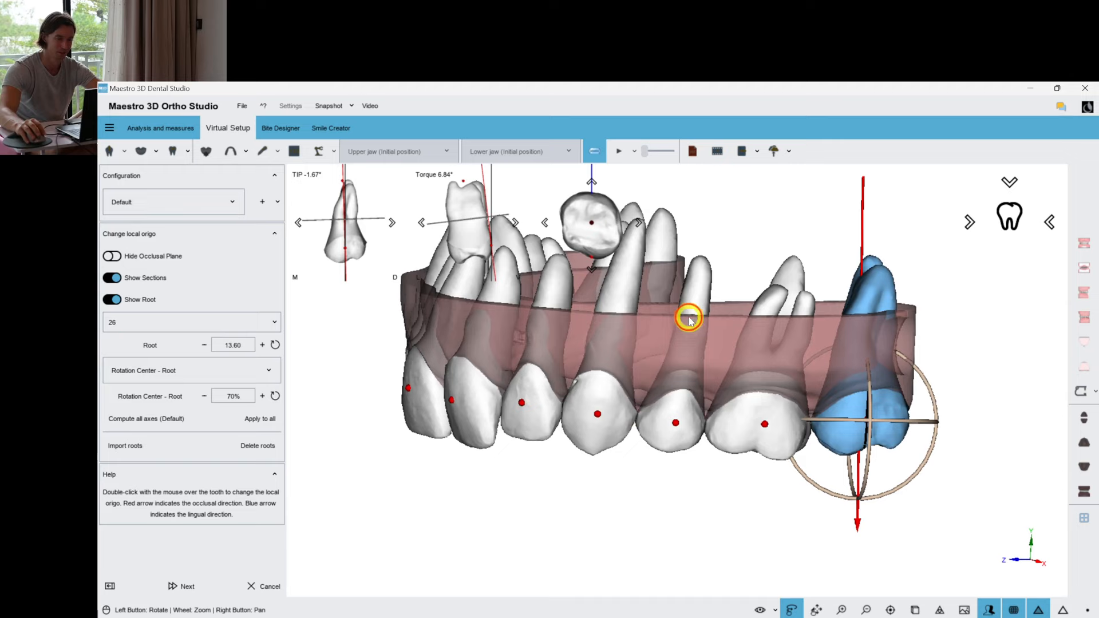
{"action": "left_click_drag", "start_coordinate": [687, 315], "coordinate": [589, 403]}
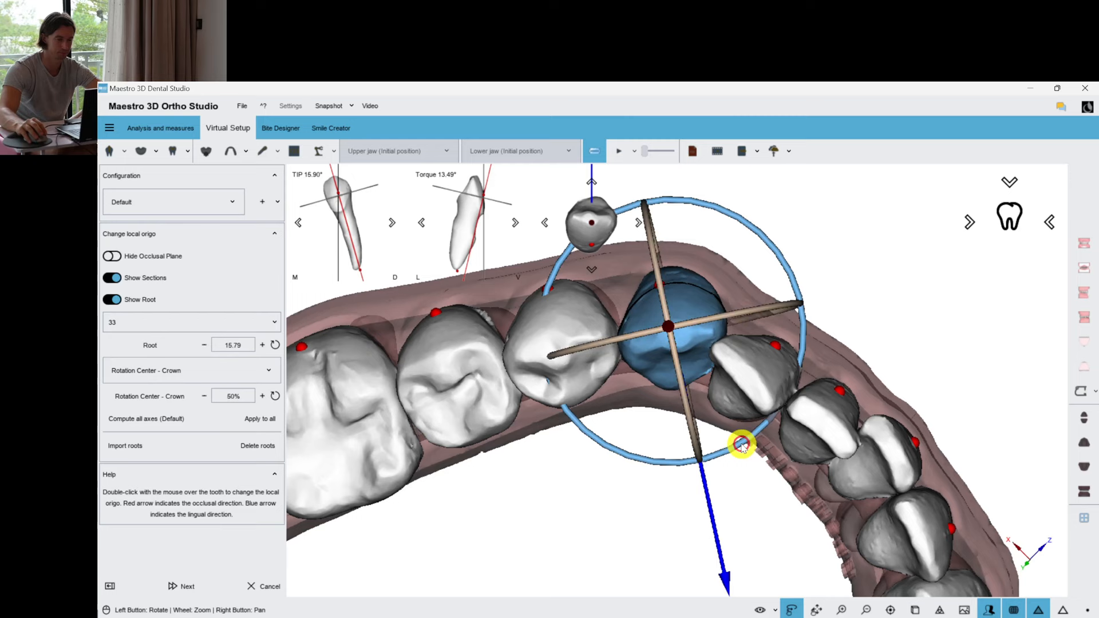
- Rotate the local axes of lower teeth 33, 47 and 41 to match their crowns
{"action": "left_click_drag", "start_coordinate": [743, 445], "coordinate": [743, 385]}
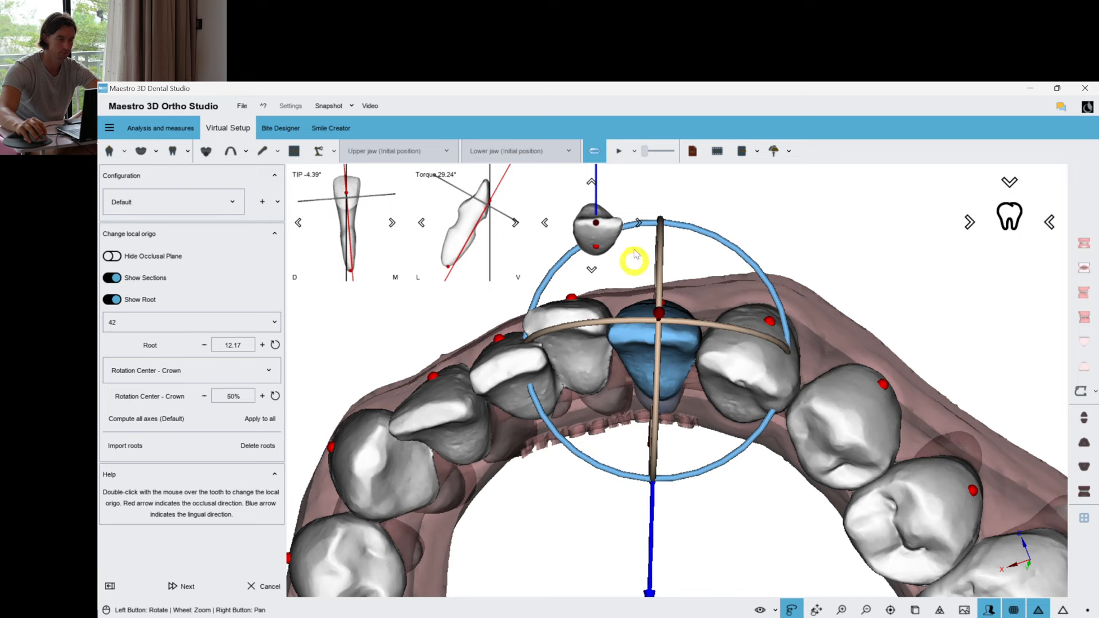
{"action": "left_click_drag", "start_coordinate": [635, 256], "coordinate": [768, 393]}
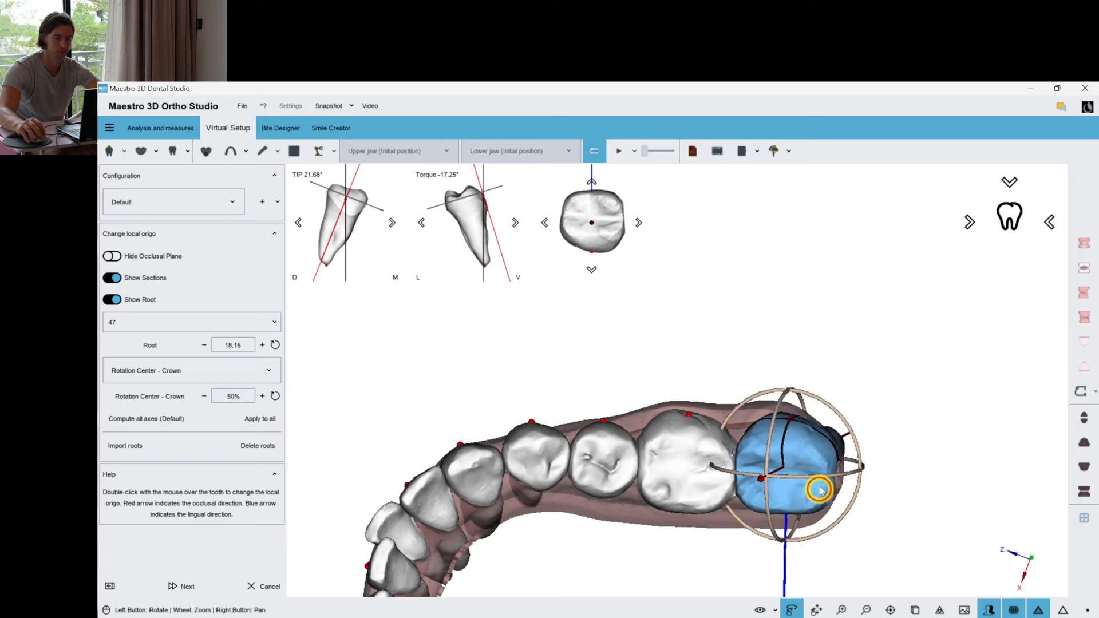
{"action": "left_click_drag", "start_coordinate": [820, 491], "coordinate": [681, 343]}
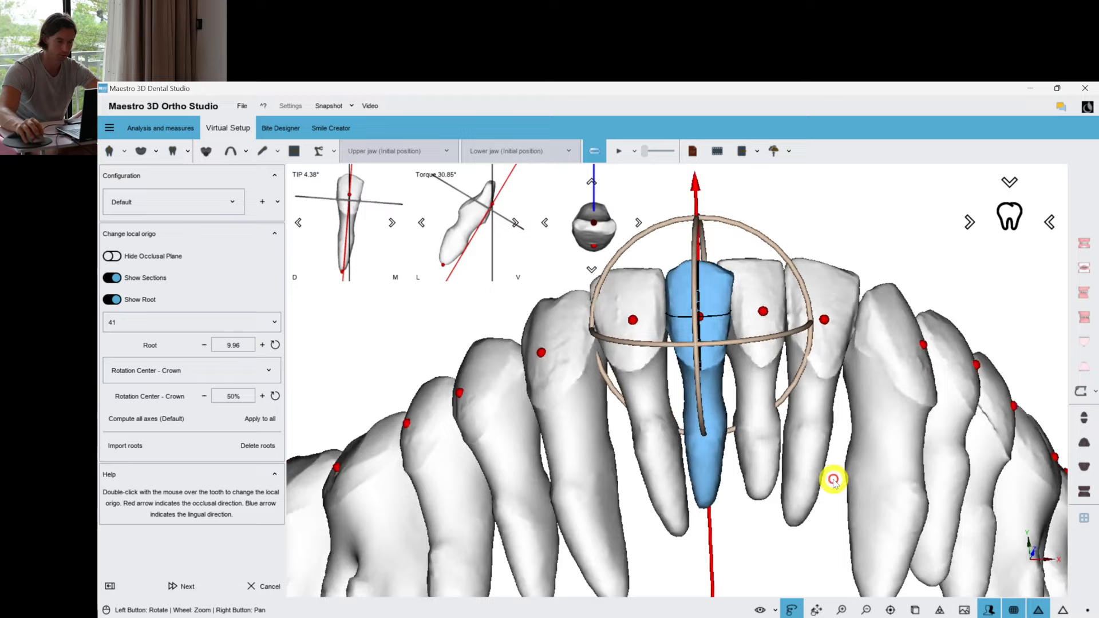
{"action": "left_click_drag", "start_coordinate": [835, 481], "coordinate": [791, 433]}
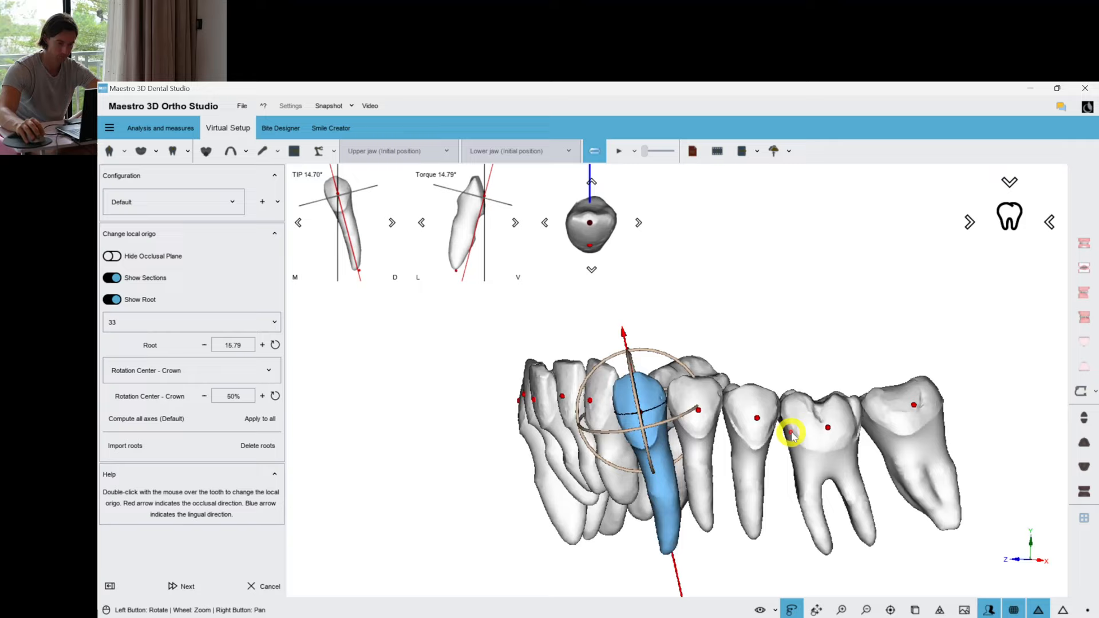
{"action": "left_click_drag", "start_coordinate": [793, 433], "coordinate": [659, 365]}
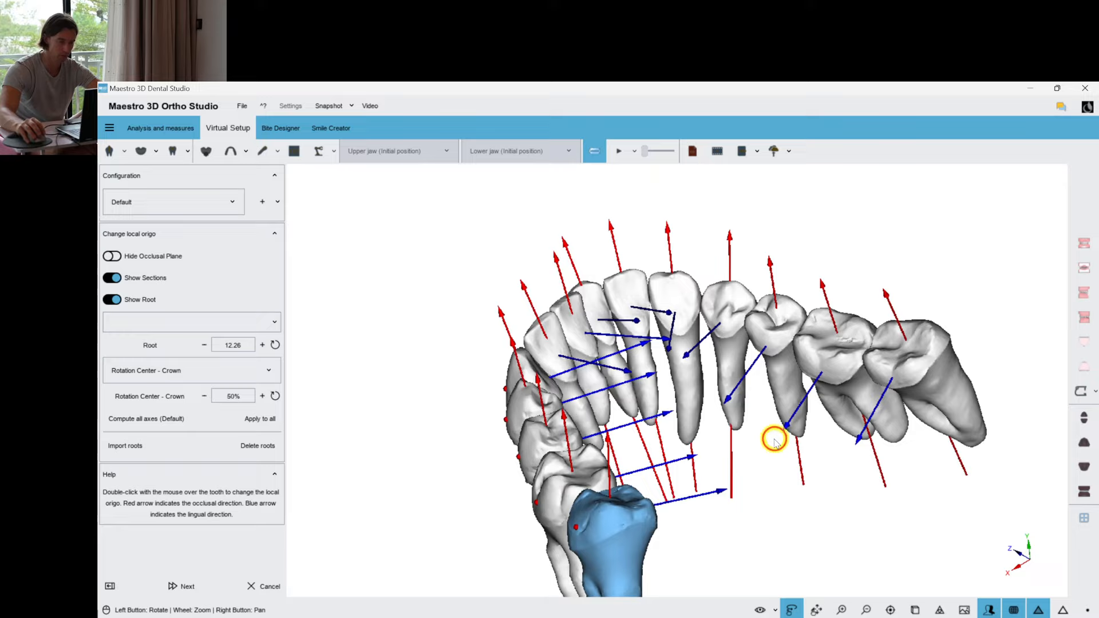
- Exit the local-origin editor and confirm saving the axis changes
{"action": "double_click", "coordinate": [775, 440]}
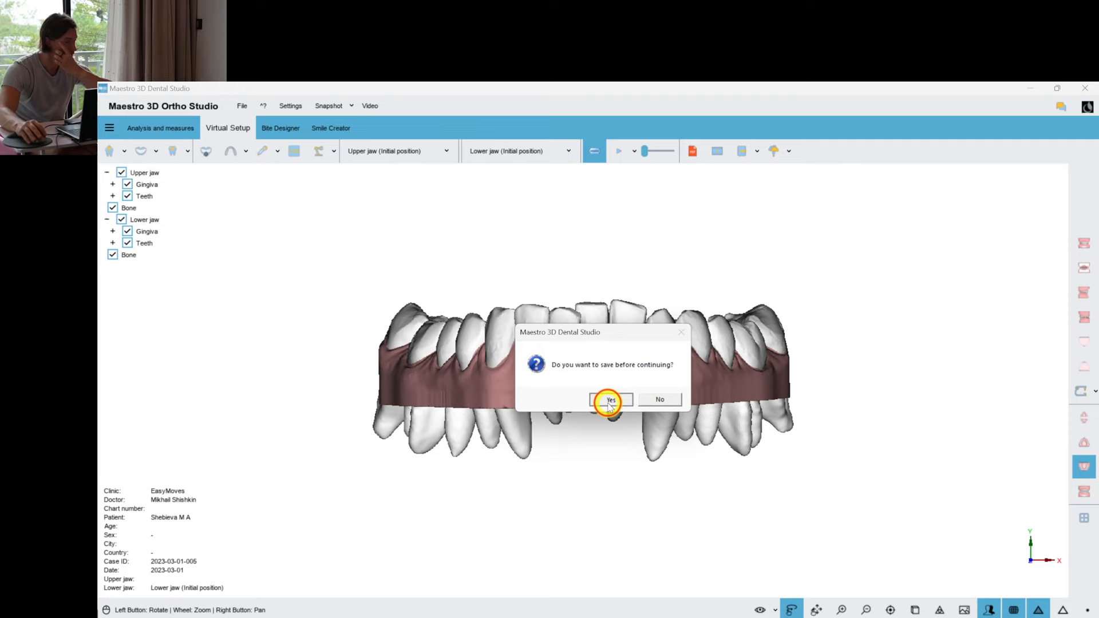
{"action": "left_click", "coordinate": [609, 399]}
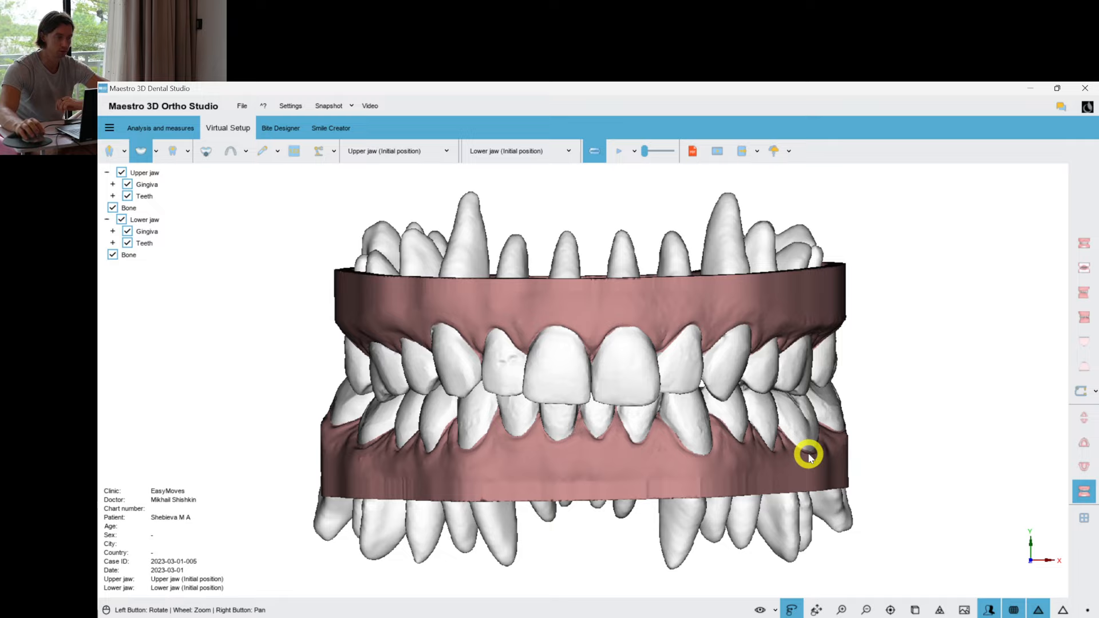
- Reopen the local-origin editor, change the rotation center, and select a front tooth
{"action": "left_click", "coordinate": [139, 150]}
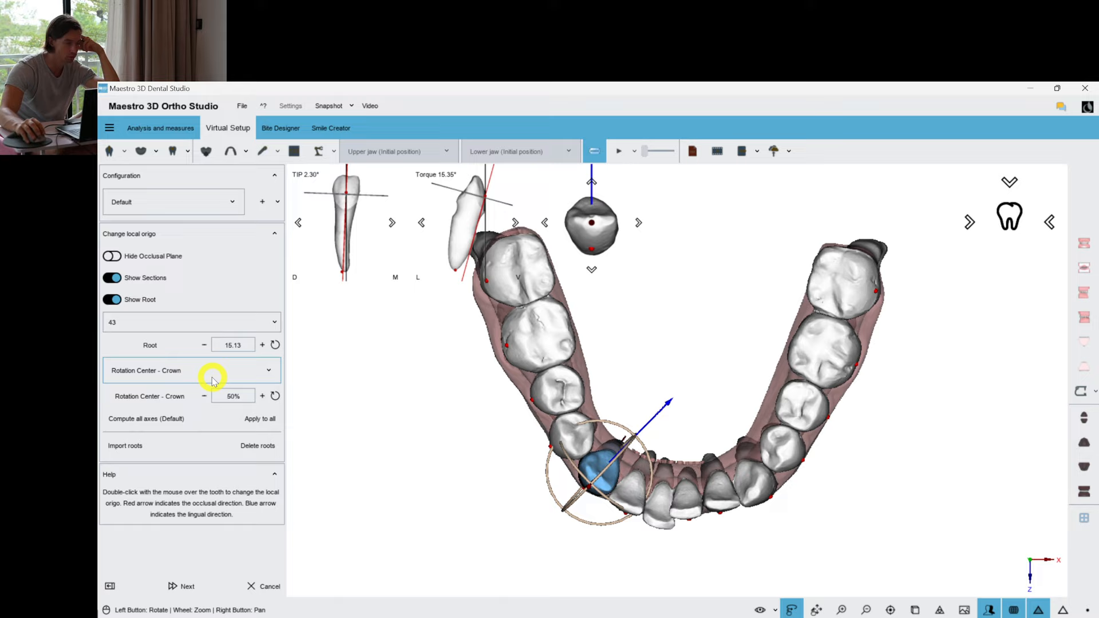
{"action": "left_click", "coordinate": [193, 371]}
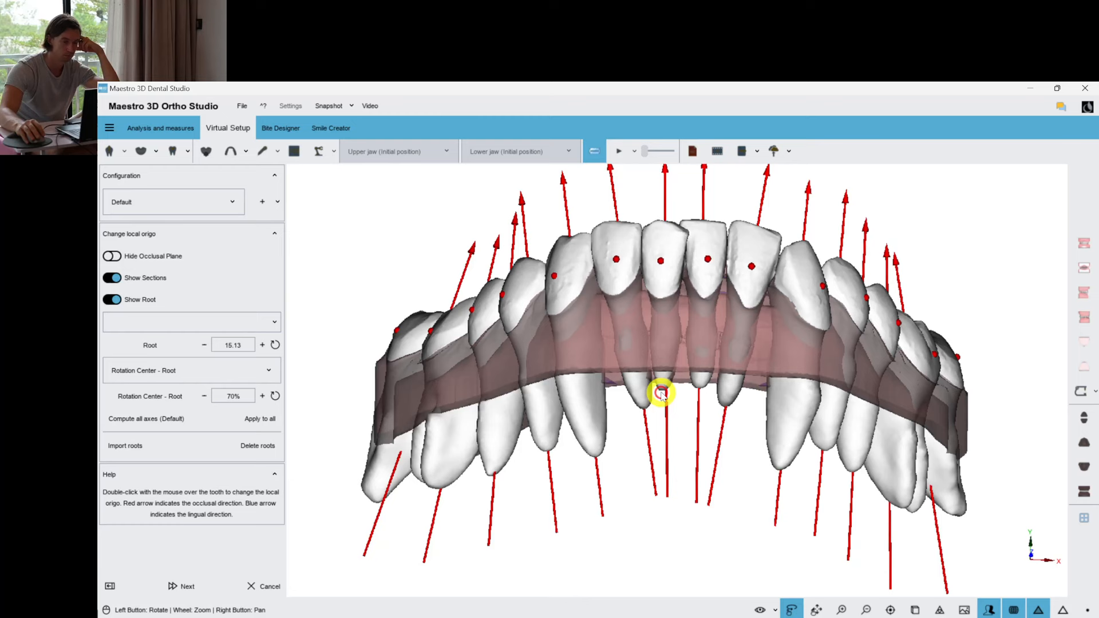
{"action": "double_click", "coordinate": [661, 392]}
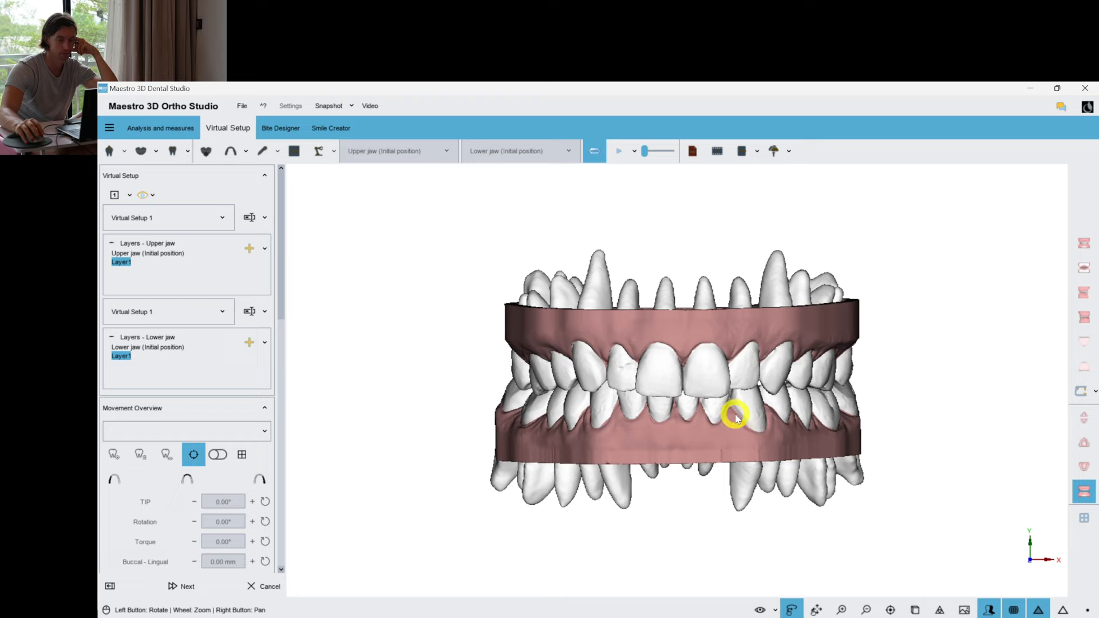
- Restore the lower jaw's virtual setup from the previous layer
{"action": "right_click", "coordinate": [734, 413]}
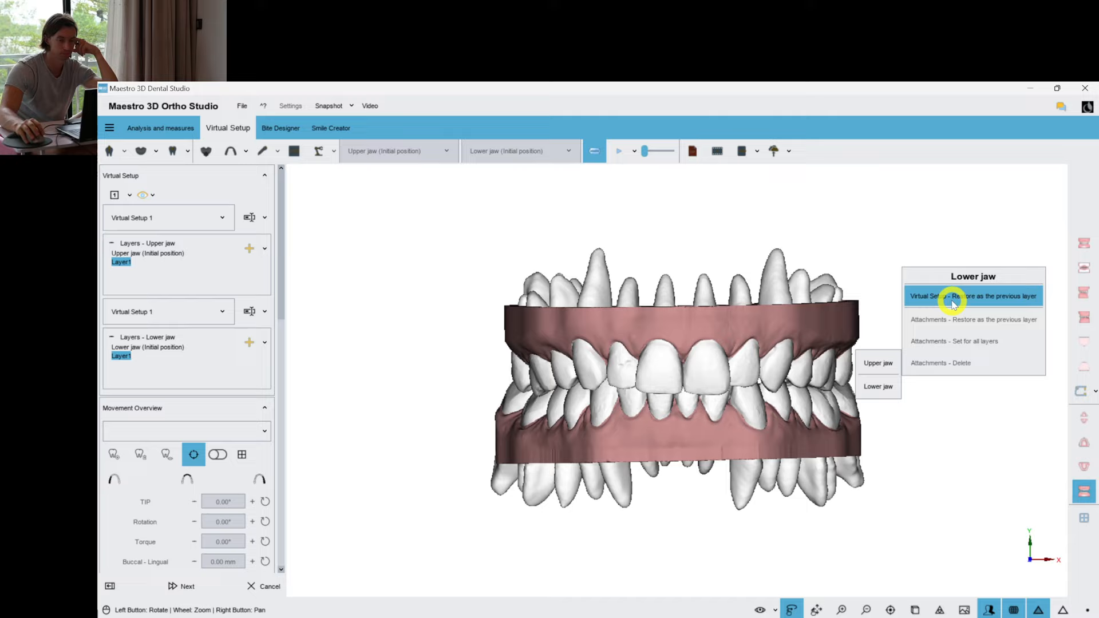
{"action": "left_click", "coordinate": [974, 295]}
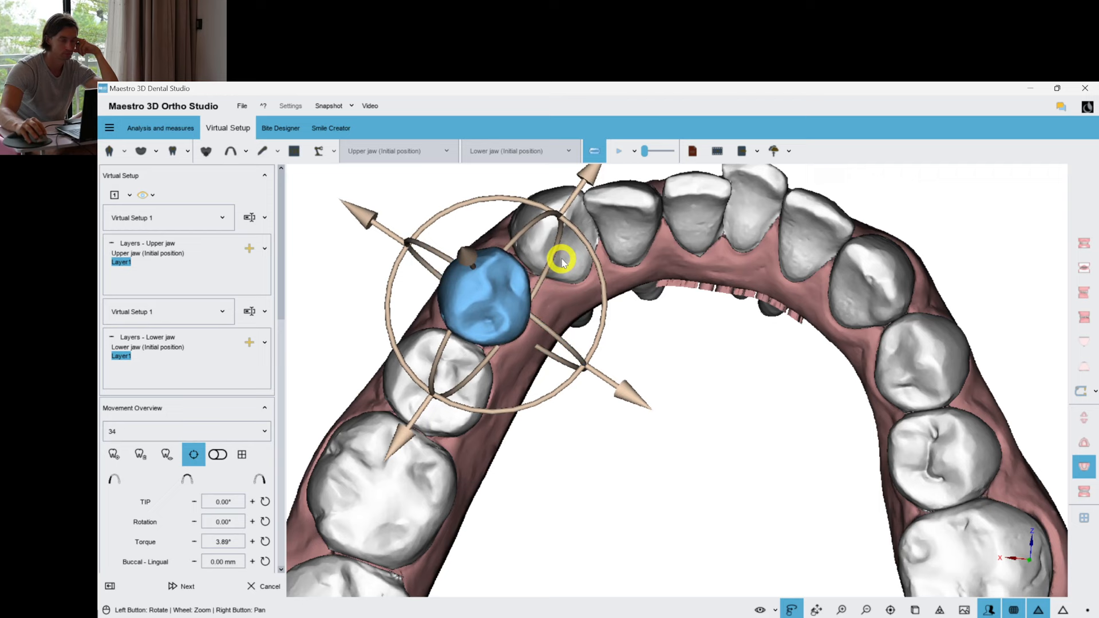
- Torque tooth 34, move tooth 47, and tip, rotate and torque incisors 31 and 32
{"action": "left_click_drag", "start_coordinate": [561, 262], "coordinate": [535, 528]}
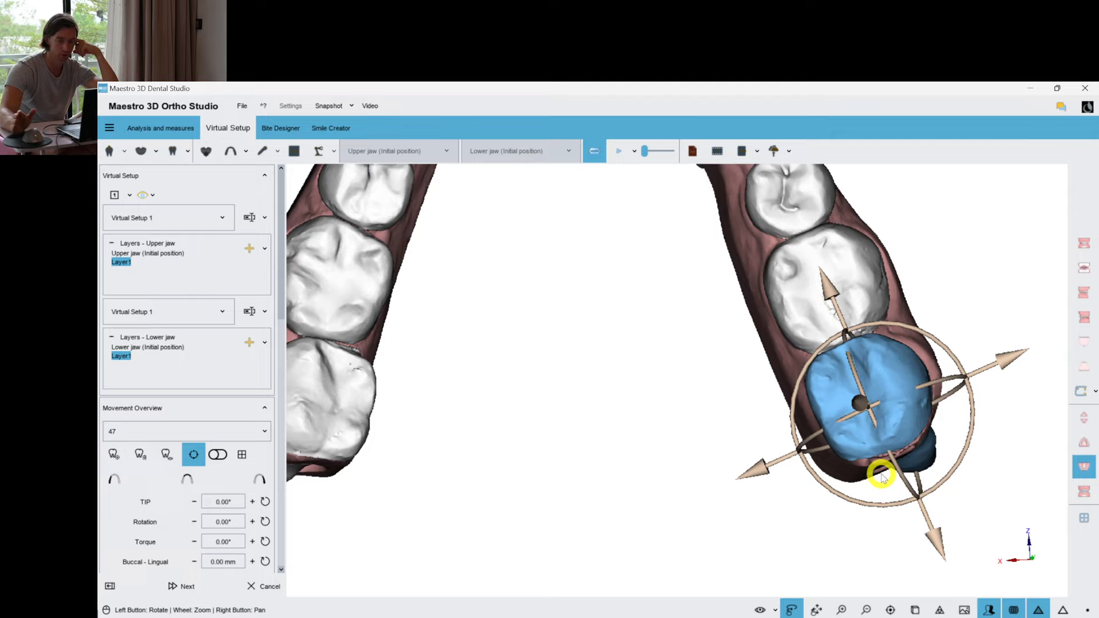
{"action": "left_click_drag", "start_coordinate": [882, 477], "coordinate": [938, 384]}
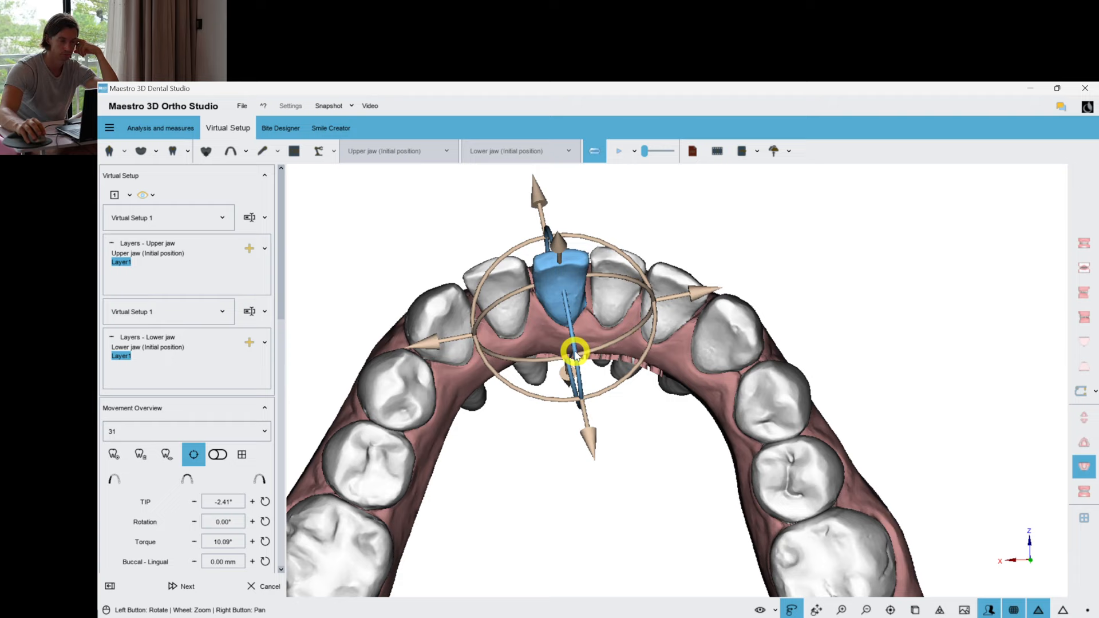
{"action": "left_click_drag", "start_coordinate": [575, 354], "coordinate": [683, 414]}
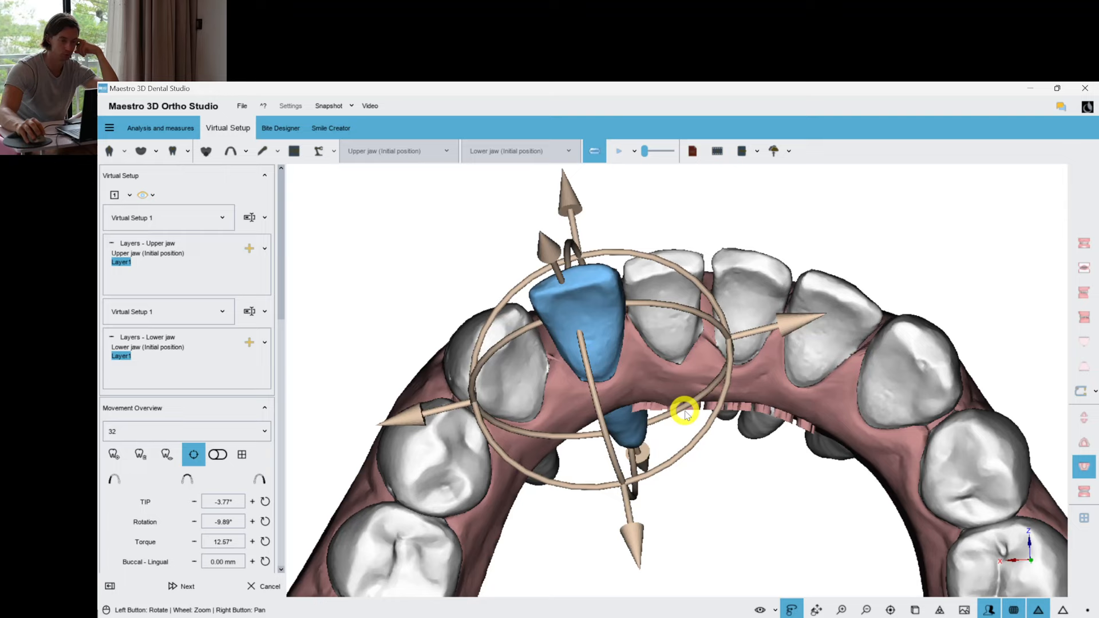
{"action": "left_click_drag", "start_coordinate": [686, 412], "coordinate": [432, 485]}
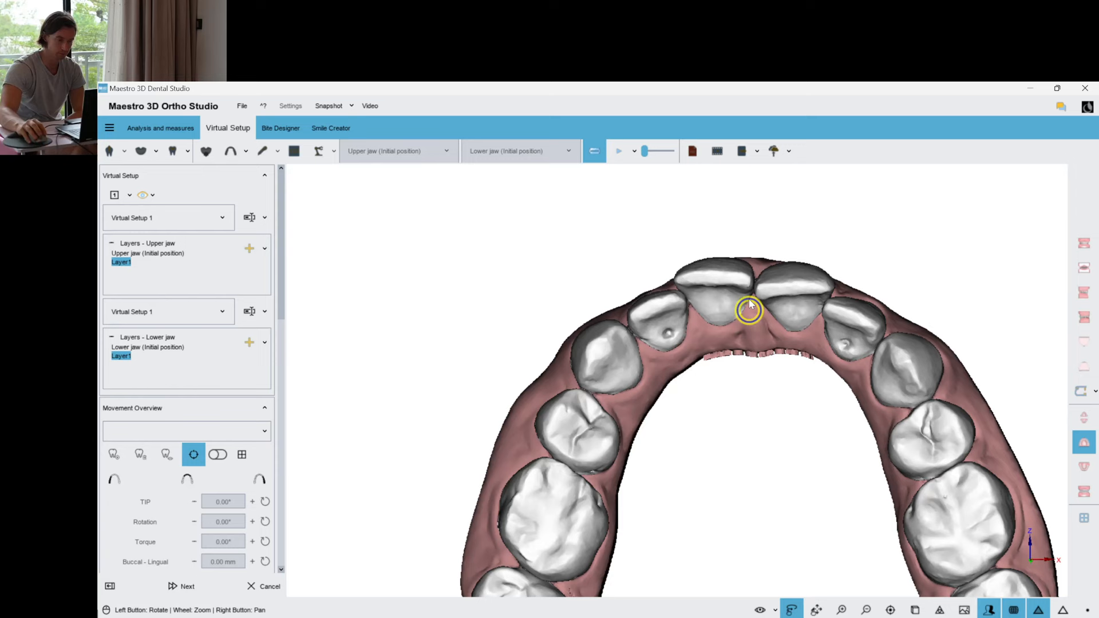
- Select an upper incisor, torque tooth 23, and rotate and tip tooth 12
{"action": "left_click", "coordinate": [748, 308]}
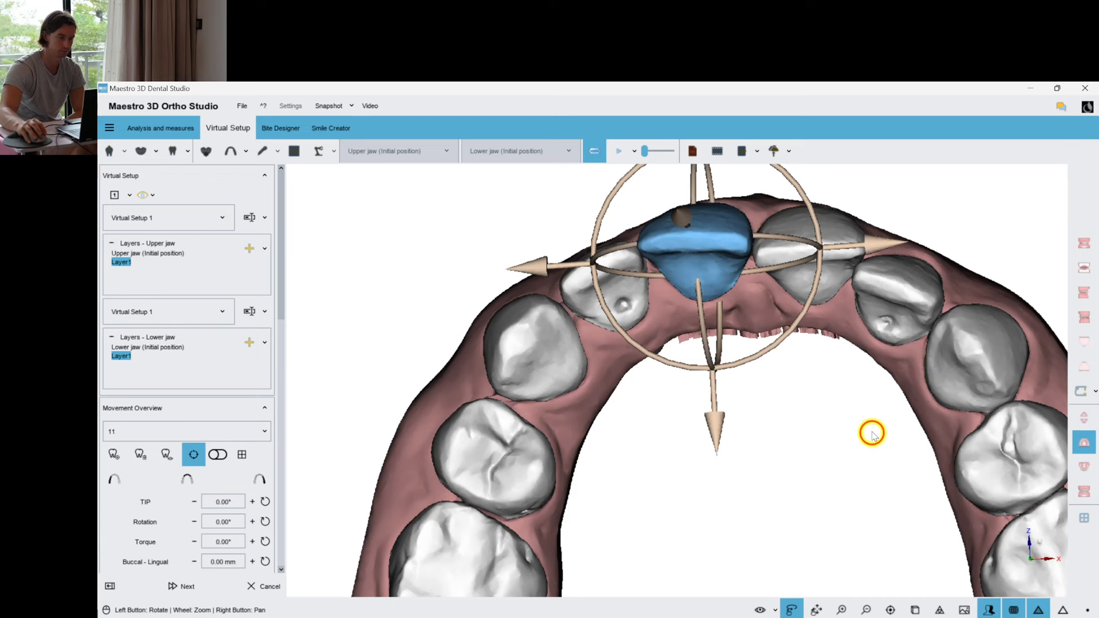
{"action": "left_click_drag", "start_coordinate": [871, 433], "coordinate": [789, 350]}
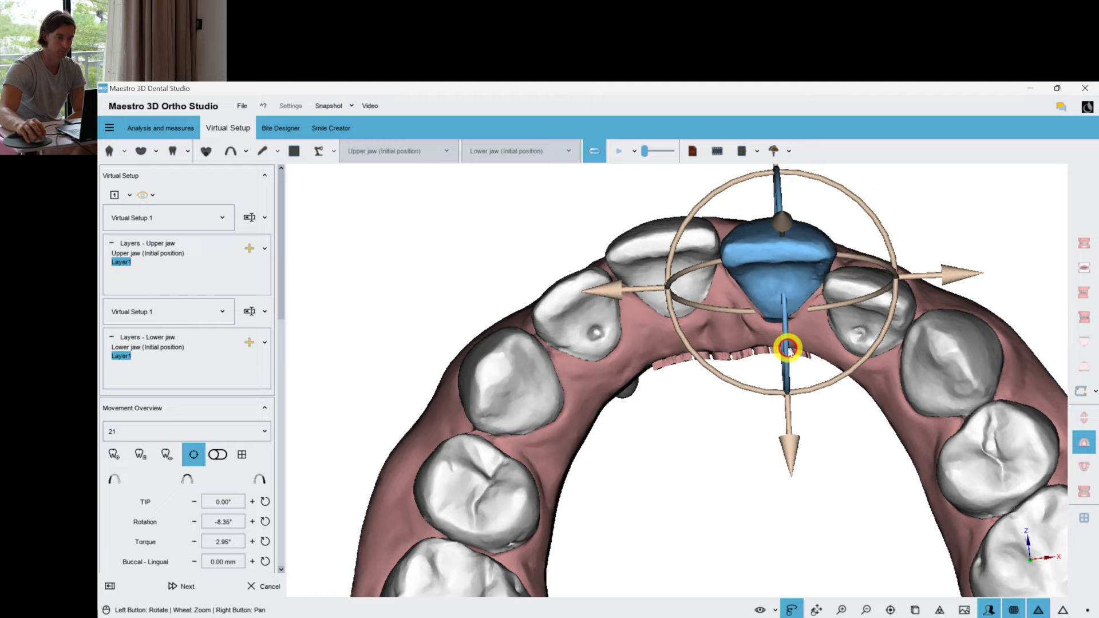
{"action": "right_click", "coordinate": [750, 385]}
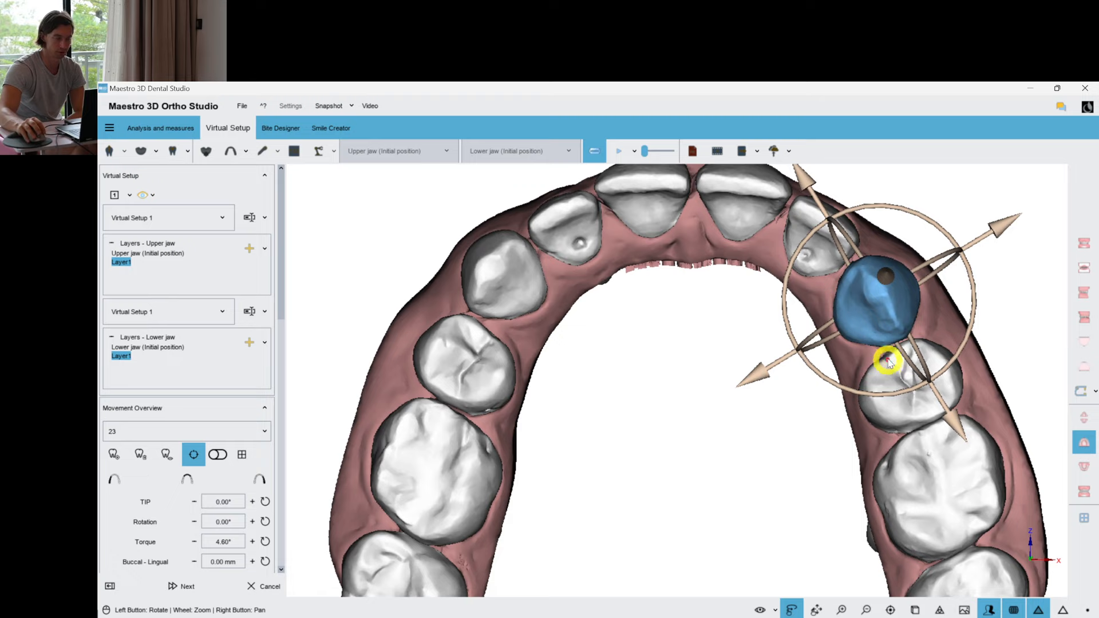
{"action": "left_click_drag", "start_coordinate": [887, 362], "coordinate": [946, 274]}
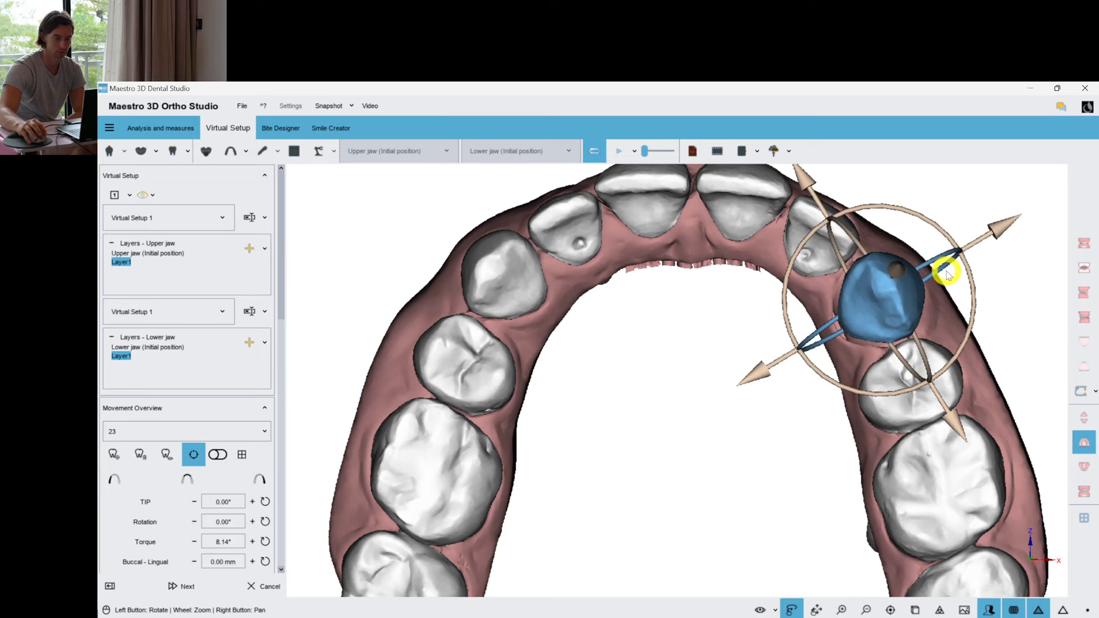
{"action": "left_click_drag", "start_coordinate": [946, 274], "coordinate": [835, 322]}
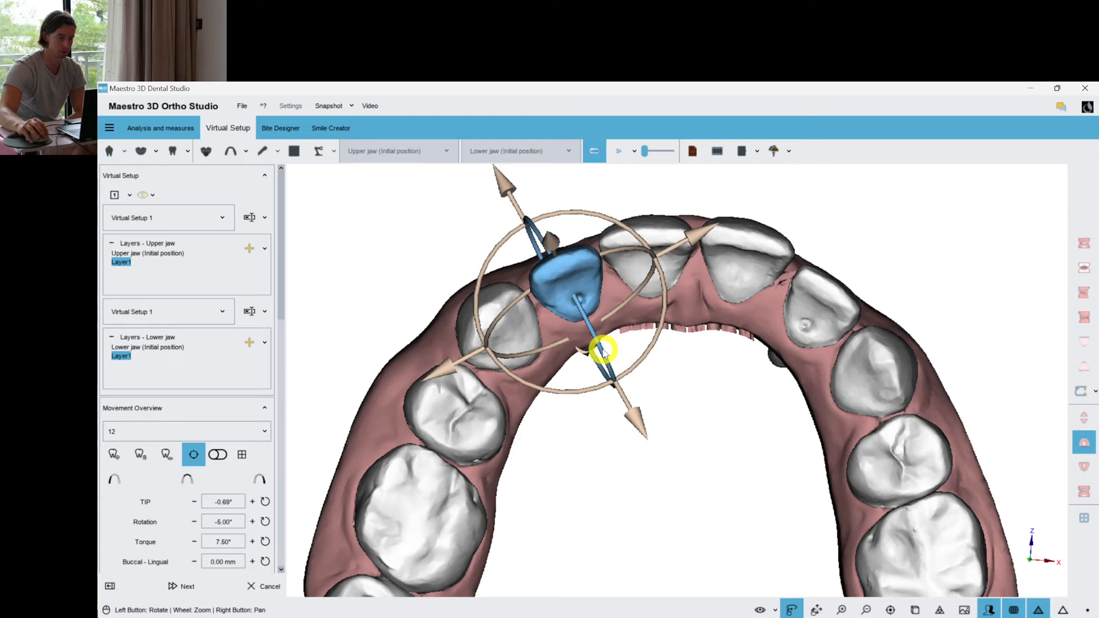
{"action": "left_click_drag", "start_coordinate": [599, 351], "coordinate": [529, 420]}
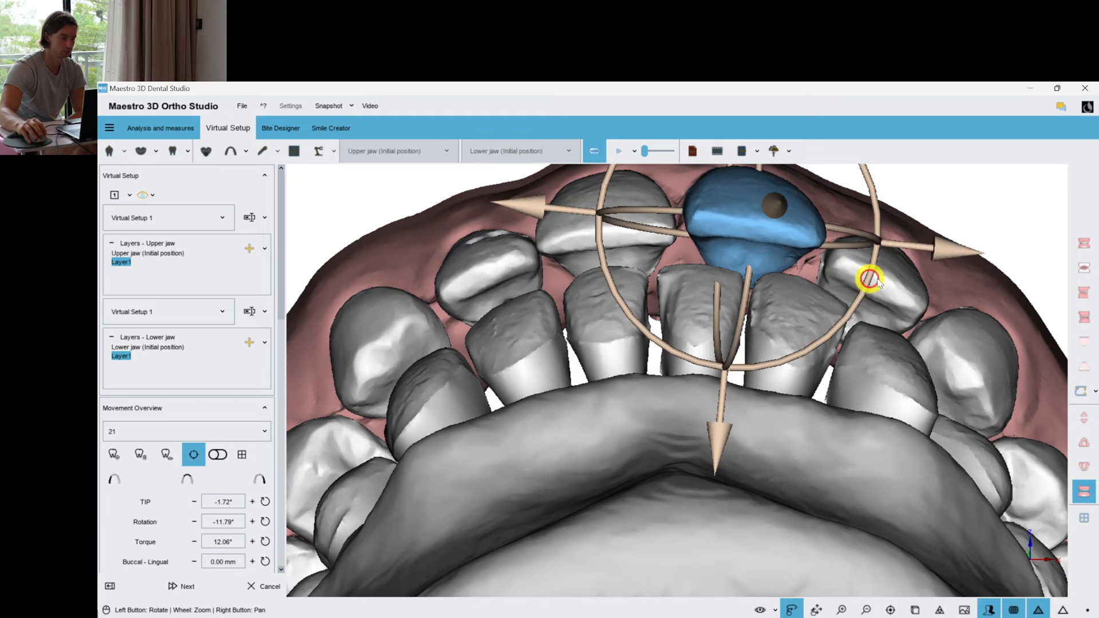
- Refine tooth 21 toward rotation −11.79°, torque 12.06° and tip −1.72°
{"action": "left_click_drag", "start_coordinate": [869, 277], "coordinate": [820, 322]}
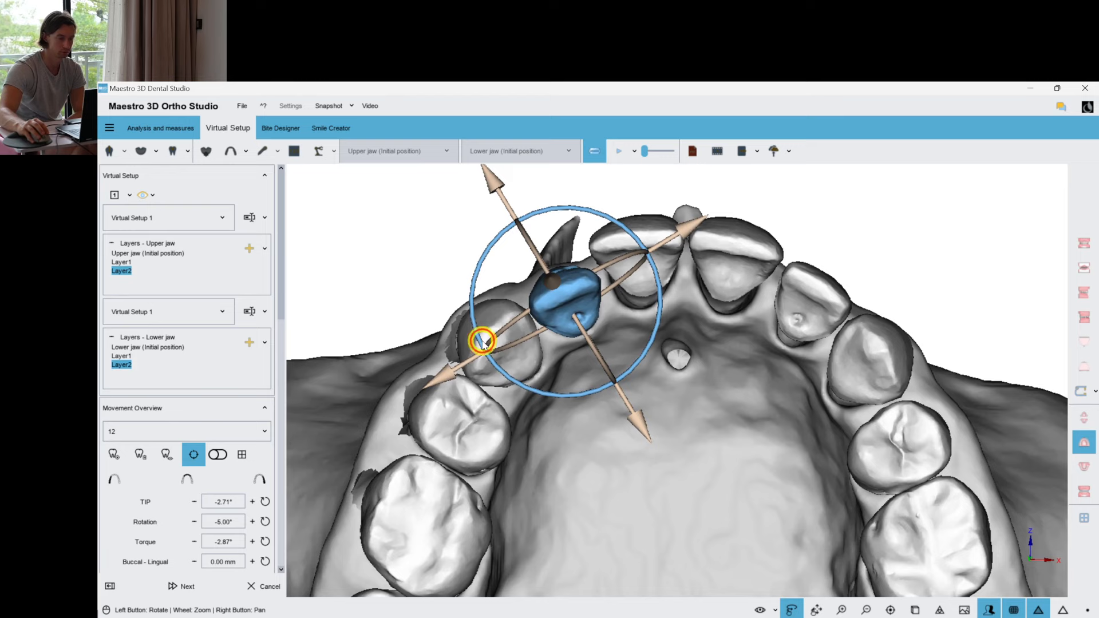
- Adjust tooth 12 and torque tooth 23 to 8.16° in Layer2
{"action": "left_click", "coordinate": [679, 410]}
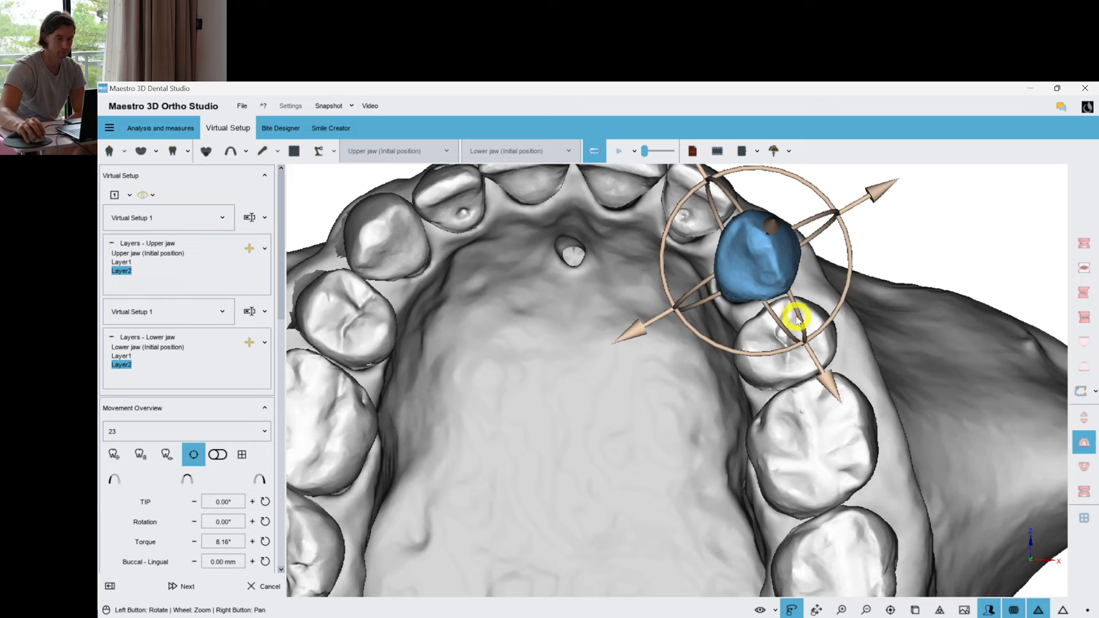
{"action": "left_click_drag", "start_coordinate": [796, 318], "coordinate": [679, 250]}
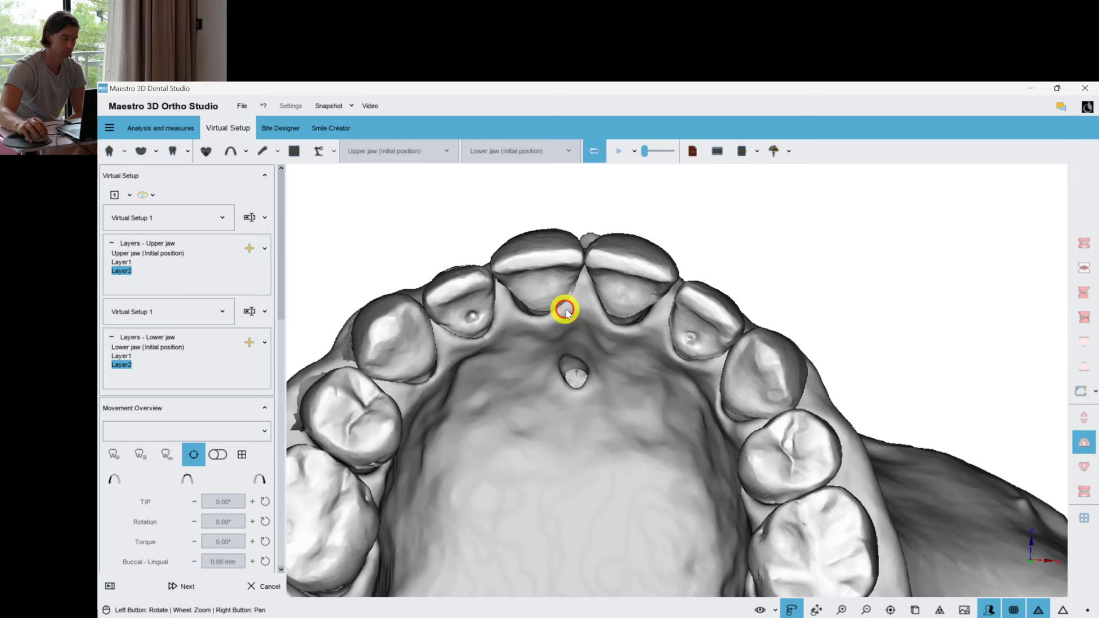
{"action": "left_click", "coordinate": [564, 310]}
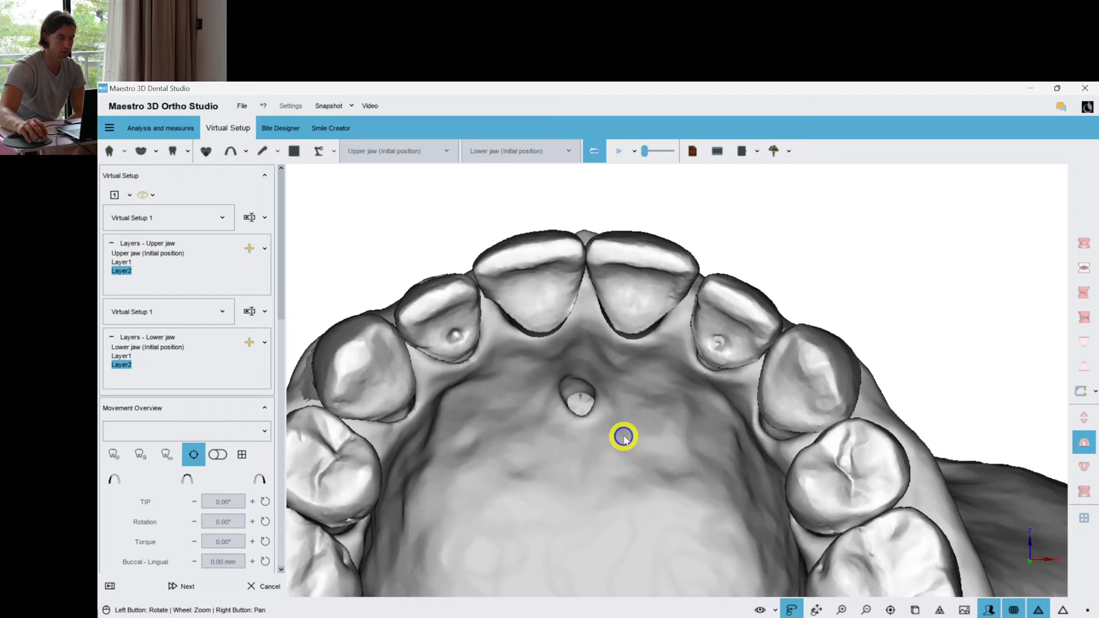
{"action": "left_click", "coordinate": [622, 436]}
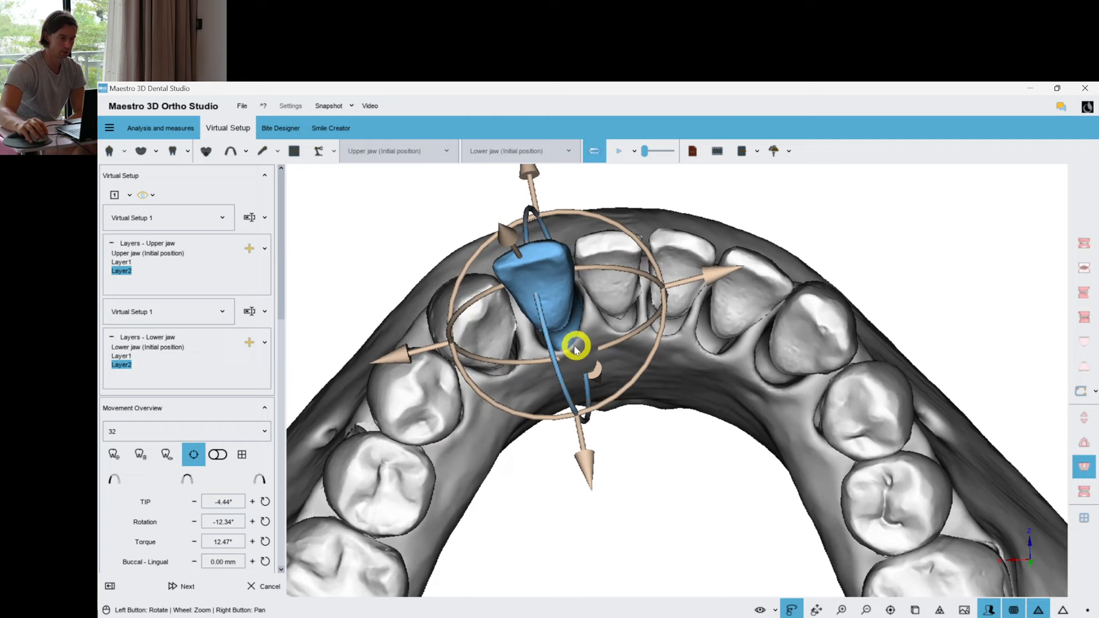
{"action": "left_click_drag", "start_coordinate": [575, 347], "coordinate": [669, 333]}
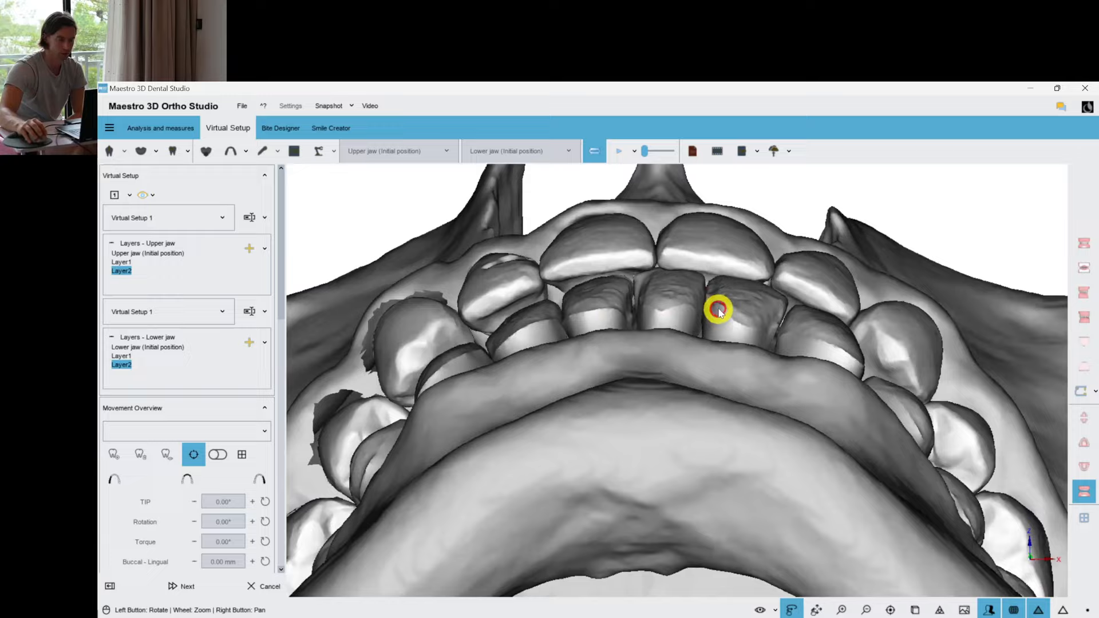
{"action": "left_click_drag", "start_coordinate": [719, 311], "coordinate": [689, 410]}
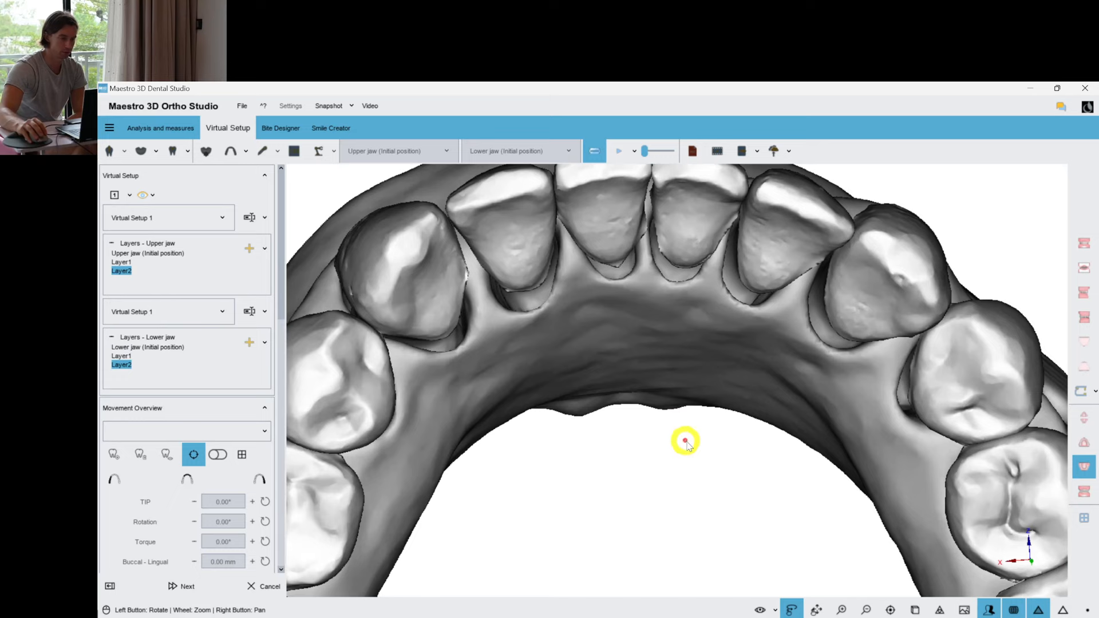
{"action": "left_click", "coordinate": [686, 441]}
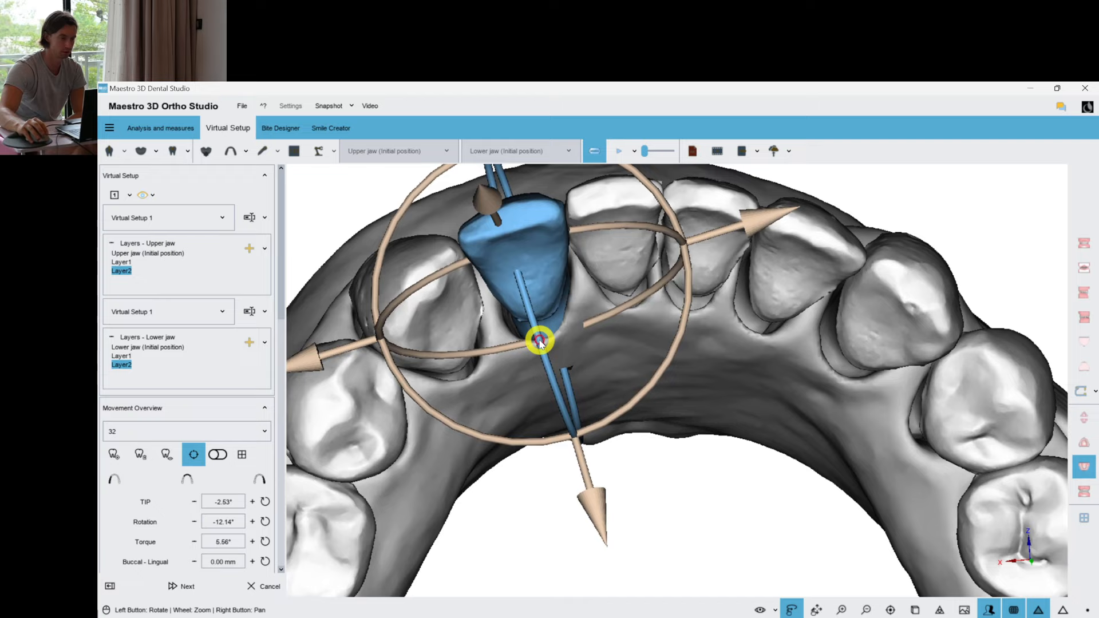
{"action": "left_click_drag", "start_coordinate": [540, 343], "coordinate": [638, 406]}
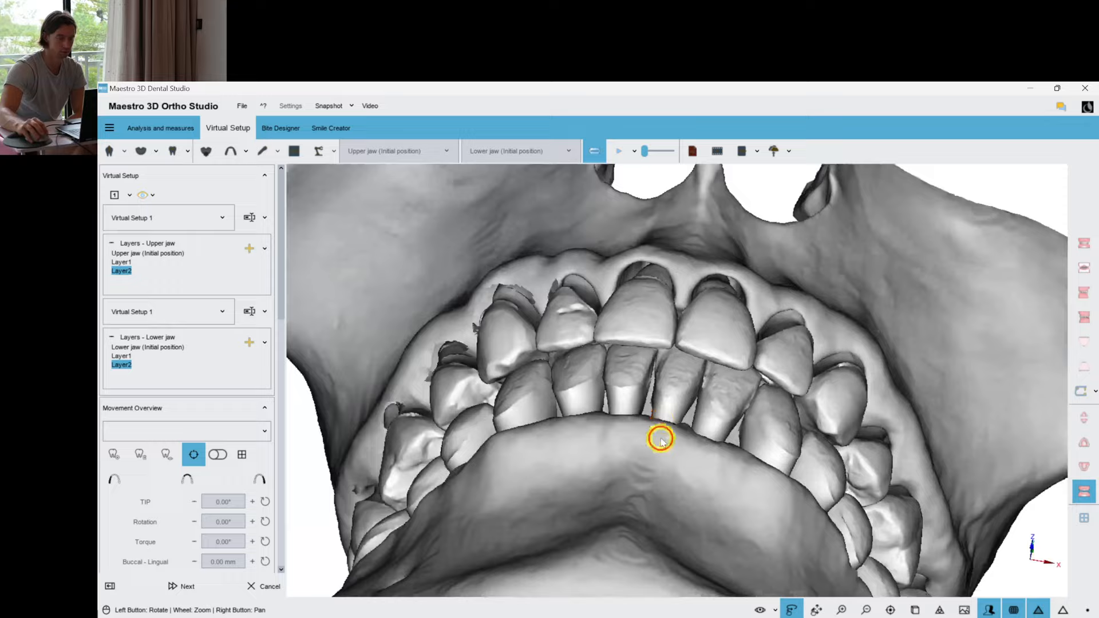
{"action": "left_click_drag", "start_coordinate": [659, 439], "coordinate": [740, 211]}
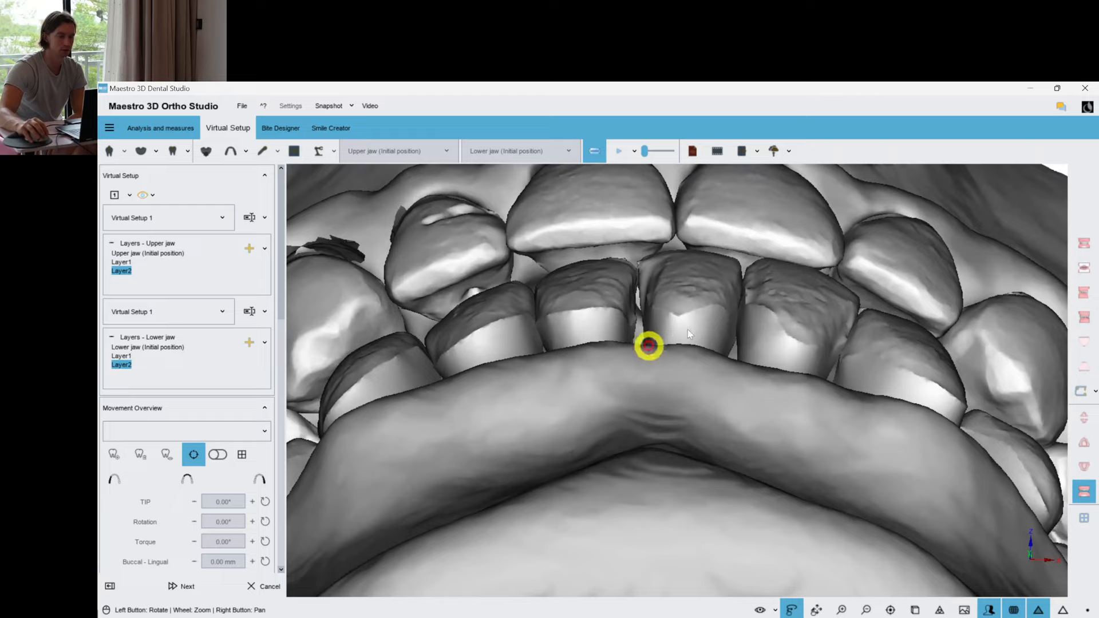
{"action": "left_click_drag", "start_coordinate": [649, 346], "coordinate": [623, 280]}
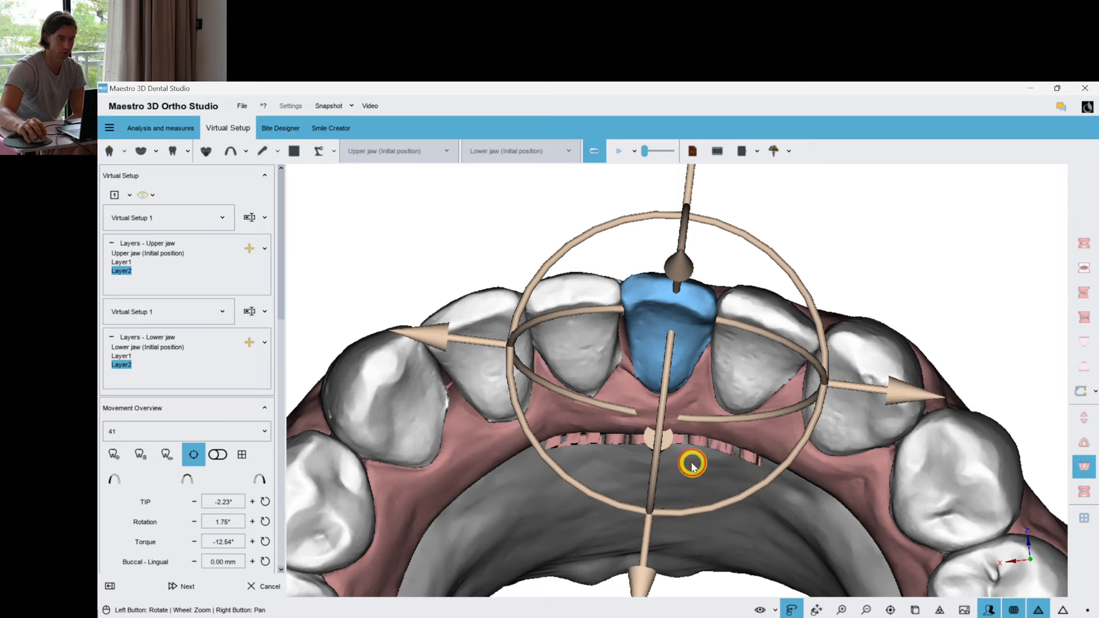
- Select tooth 41 to start aligning the crowded lower incisor
{"action": "left_click", "coordinate": [120, 366]}
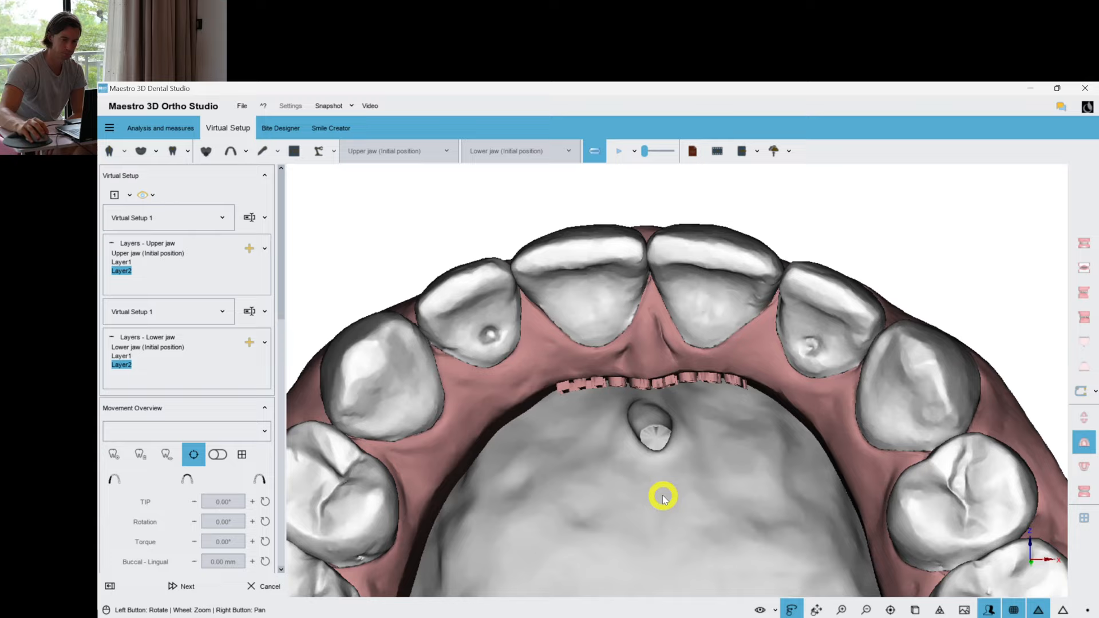
{"action": "left_click_drag", "start_coordinate": [663, 497], "coordinate": [833, 467]}
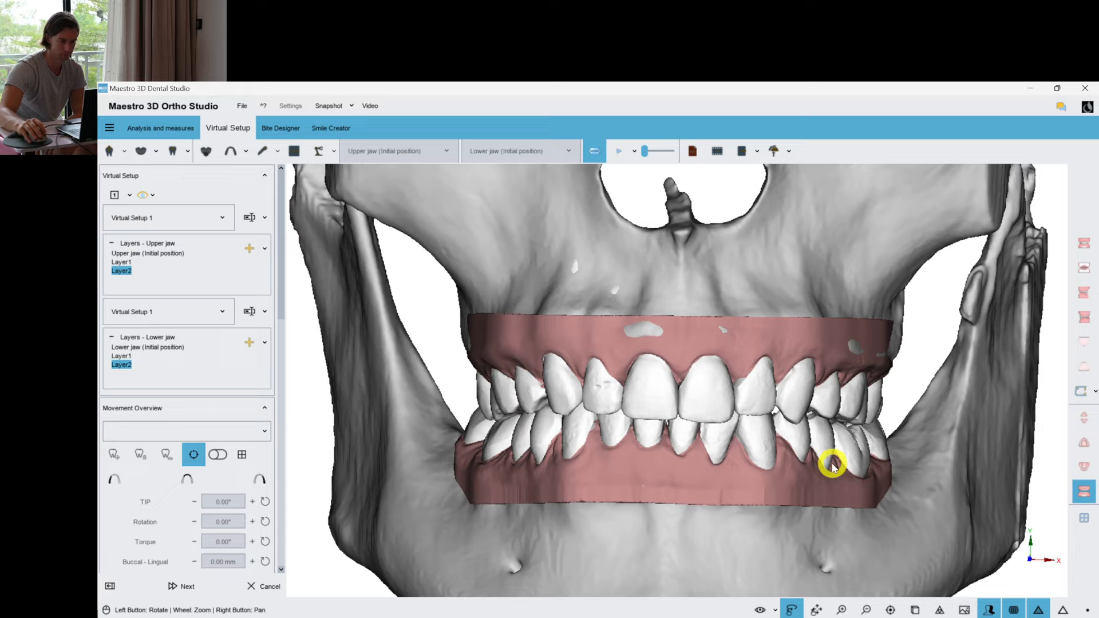
{"action": "left_click_drag", "start_coordinate": [834, 464], "coordinate": [705, 305]}
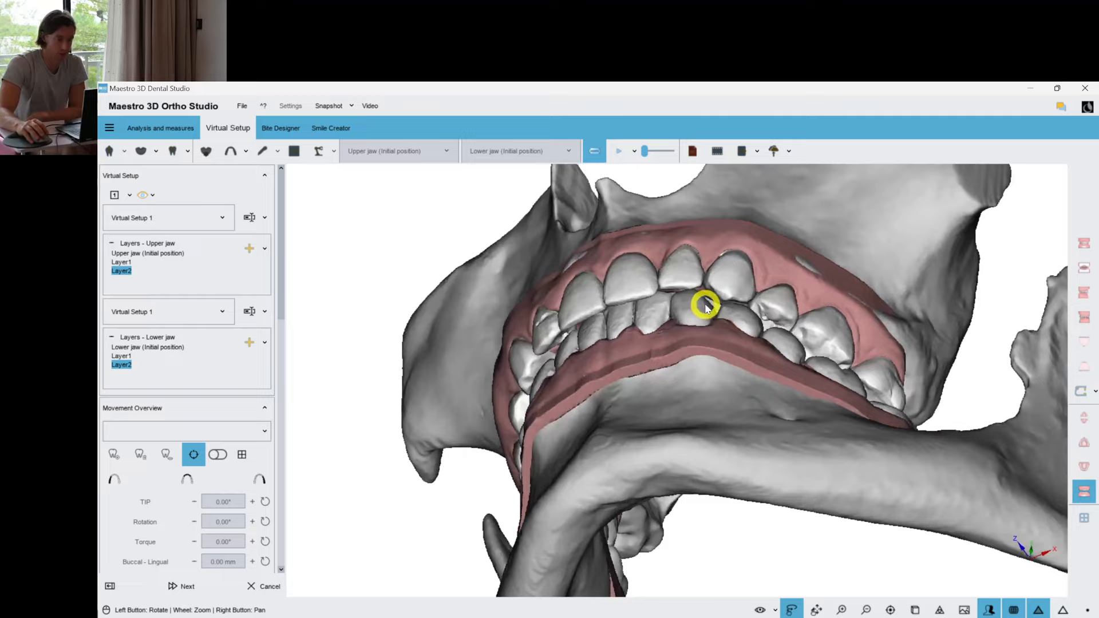
{"action": "left_click_drag", "start_coordinate": [706, 305], "coordinate": [769, 424]}
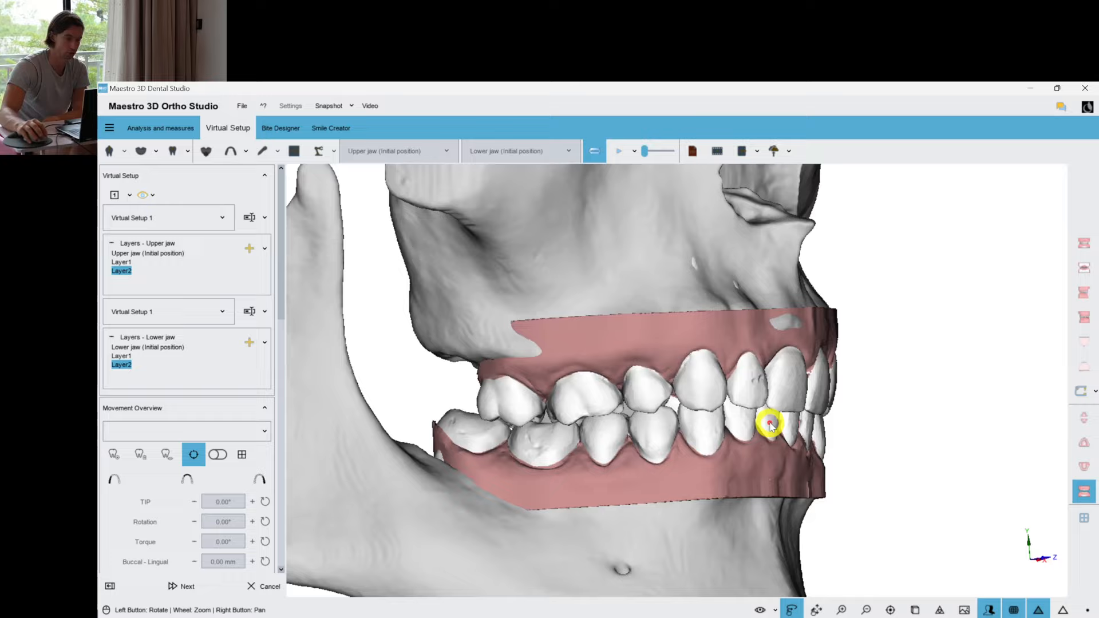
{"action": "left_click_drag", "start_coordinate": [768, 424], "coordinate": [739, 397]}
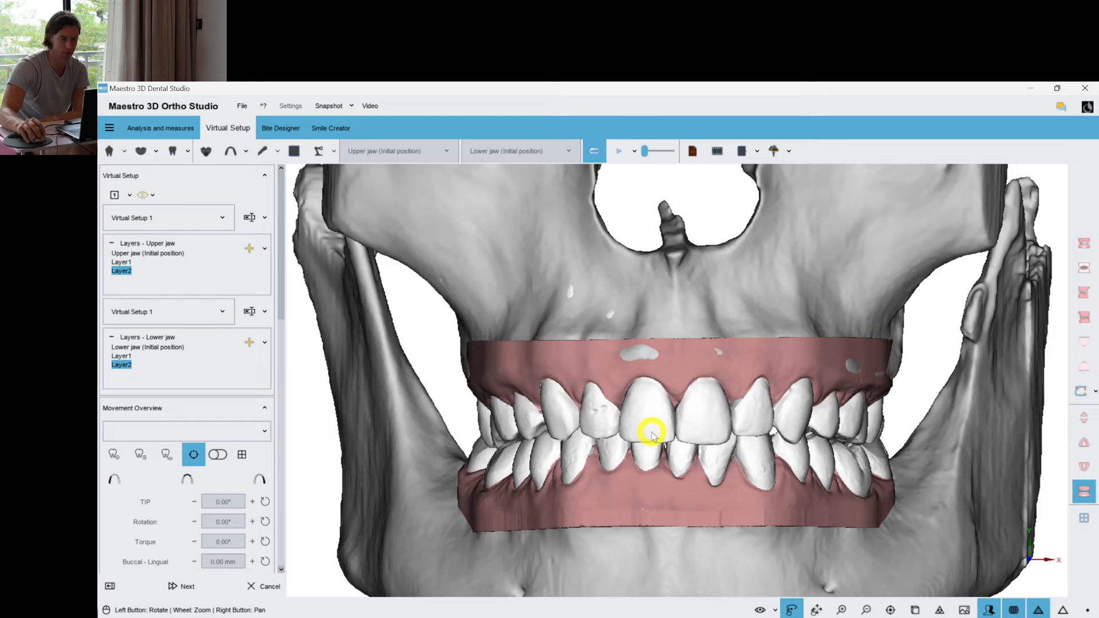
{"action": "left_click", "coordinate": [171, 427]}
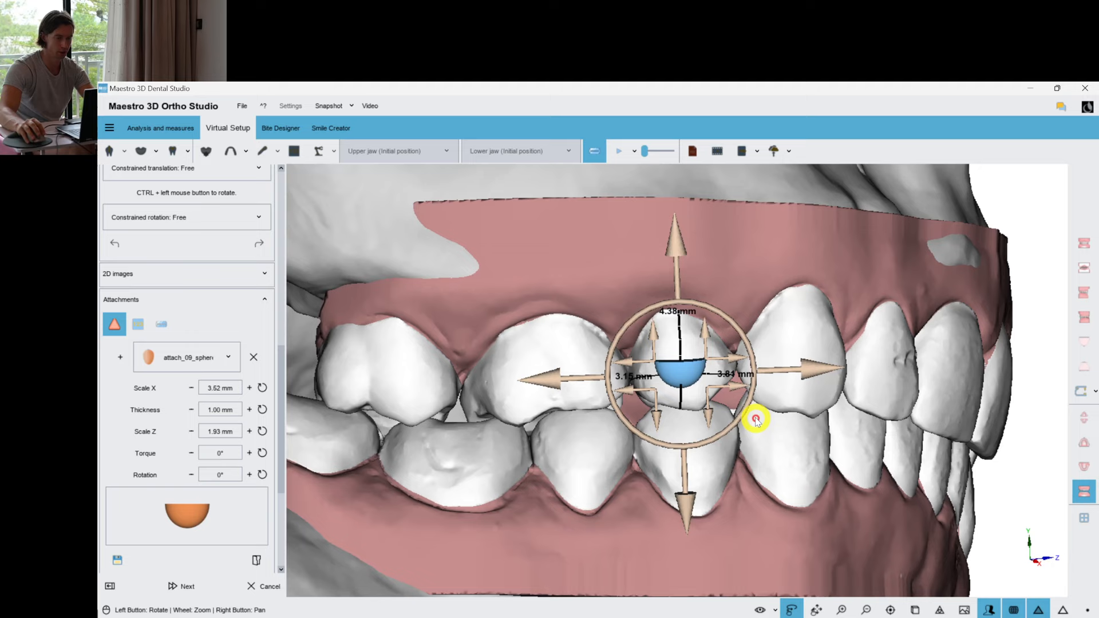
- Paste the copied sphere attachment onto tooth 44
{"action": "right_click", "coordinate": [757, 419]}
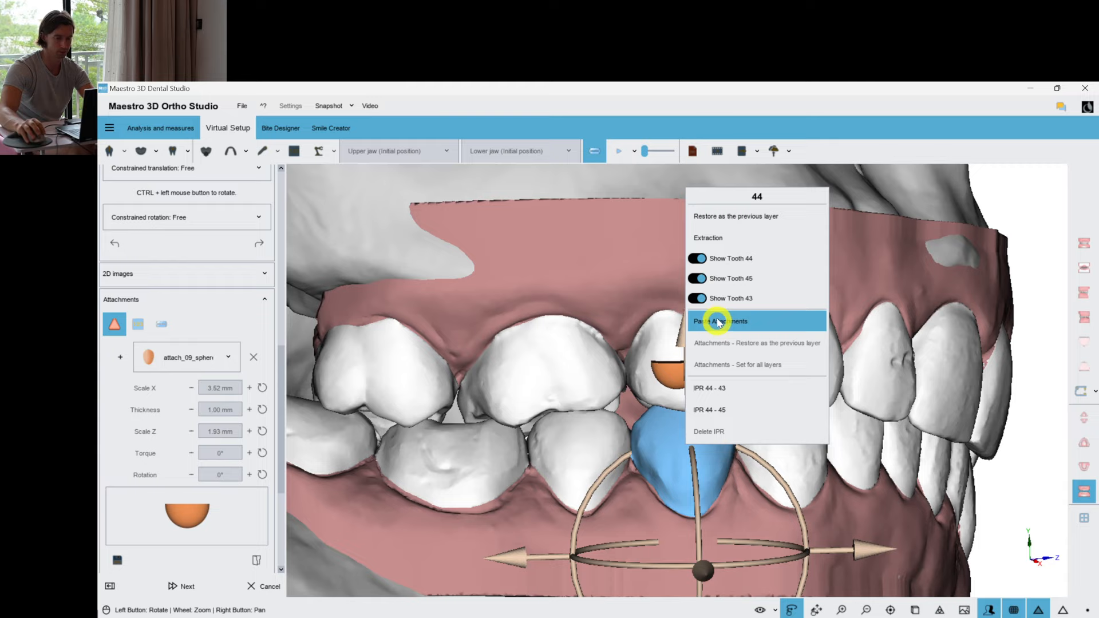
{"action": "left_click", "coordinate": [718, 321]}
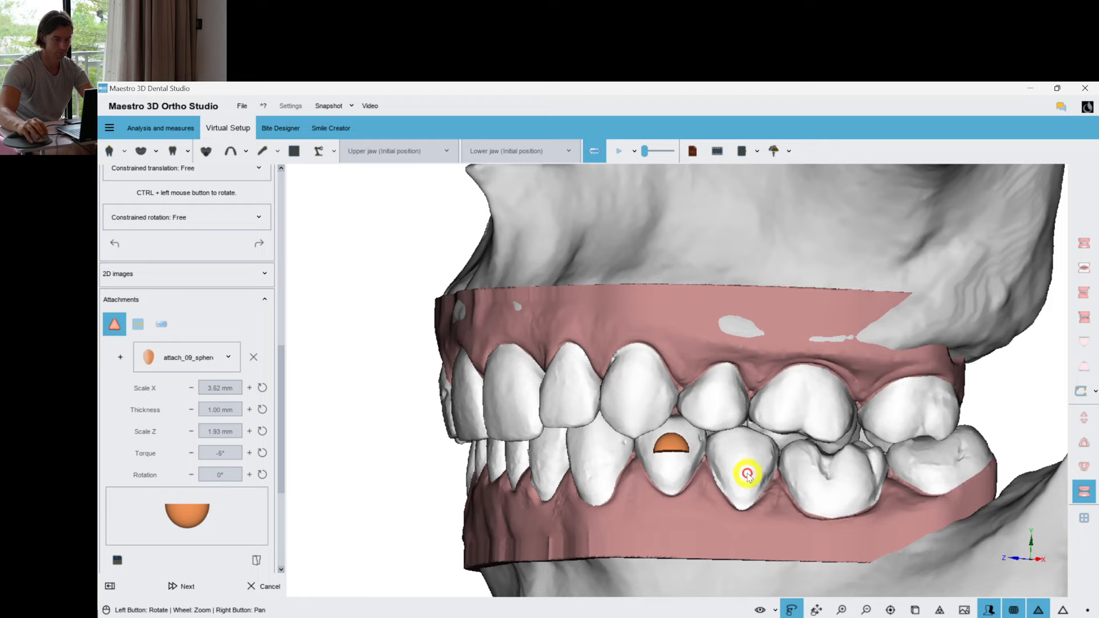
- Place rectangular attach2 attachments on the upper and lower rear molars
{"action": "left_click", "coordinate": [747, 475]}
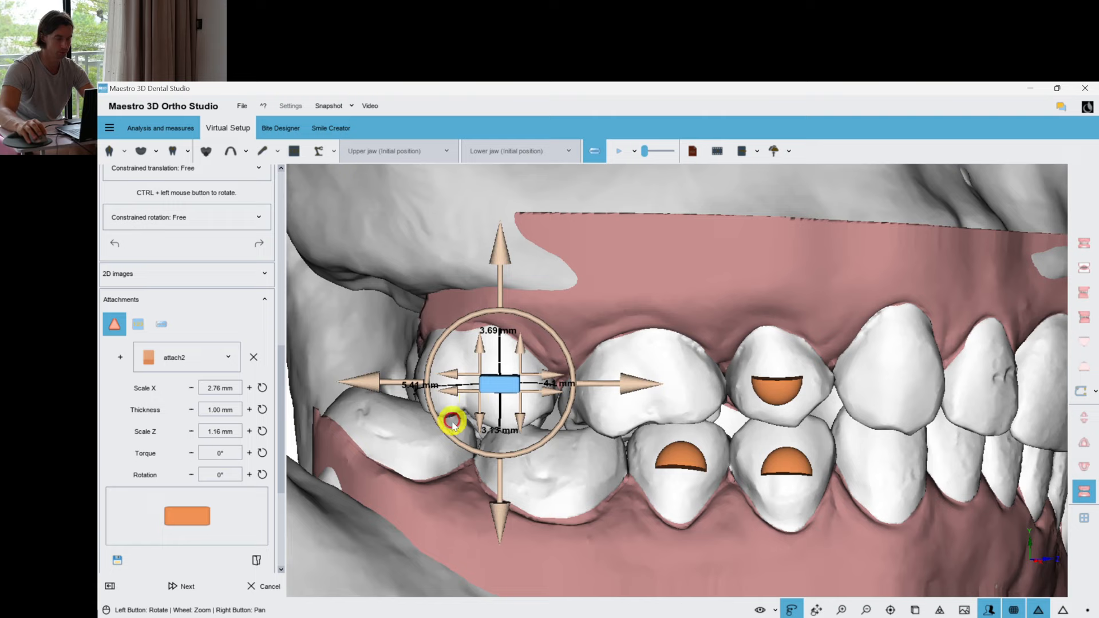
{"action": "left_click_drag", "start_coordinate": [454, 421], "coordinate": [547, 461]}
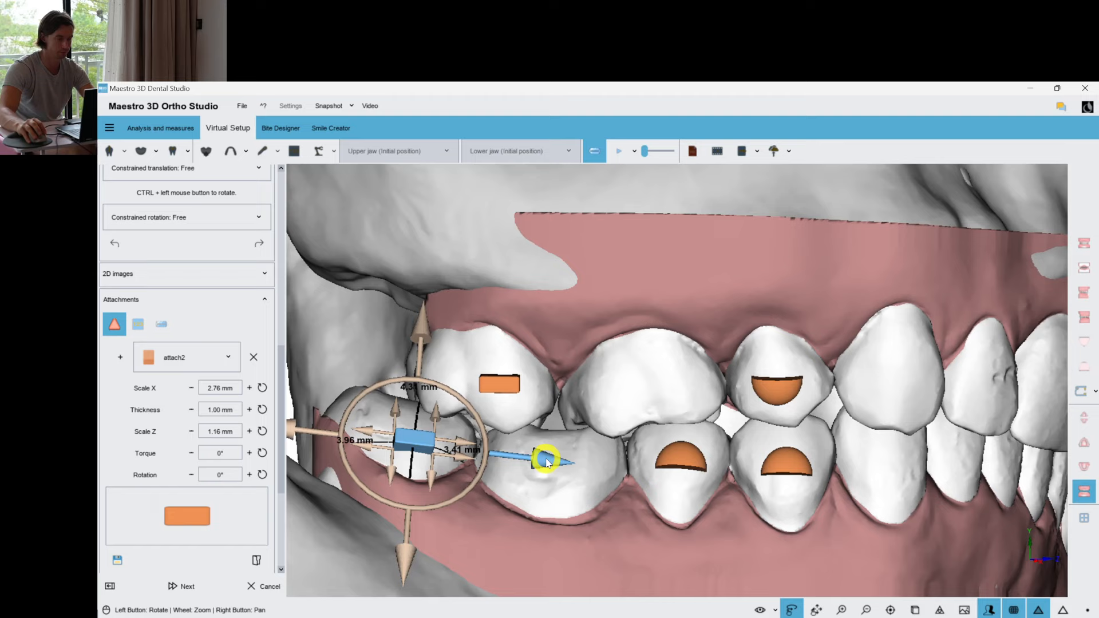
{"action": "left_click_drag", "start_coordinate": [547, 462], "coordinate": [641, 405]}
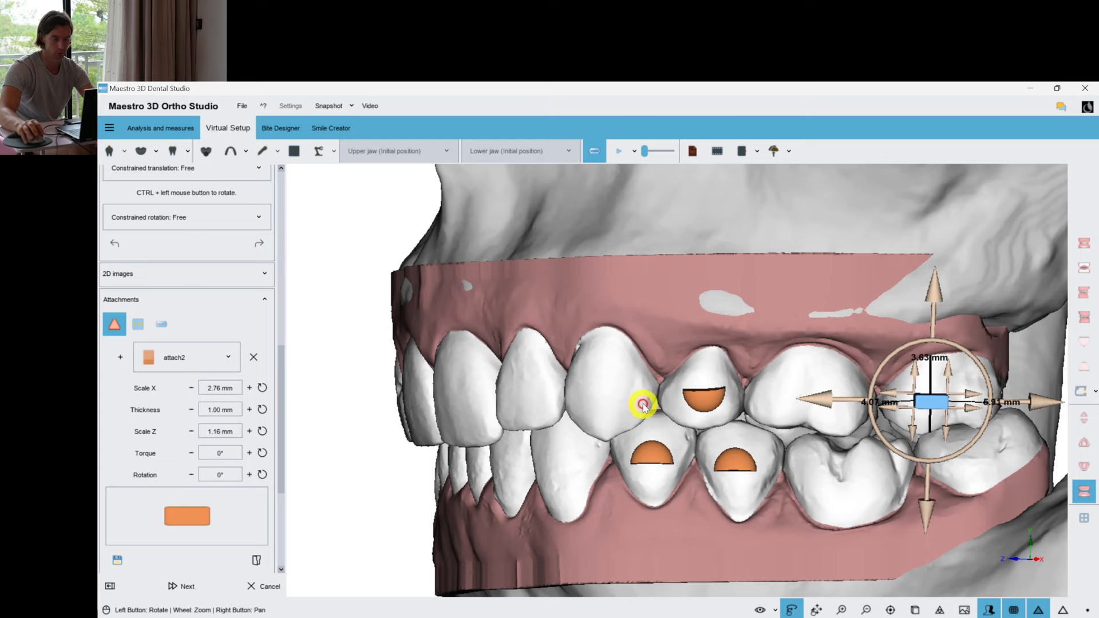
{"action": "left_click_drag", "start_coordinate": [643, 406], "coordinate": [903, 557]}
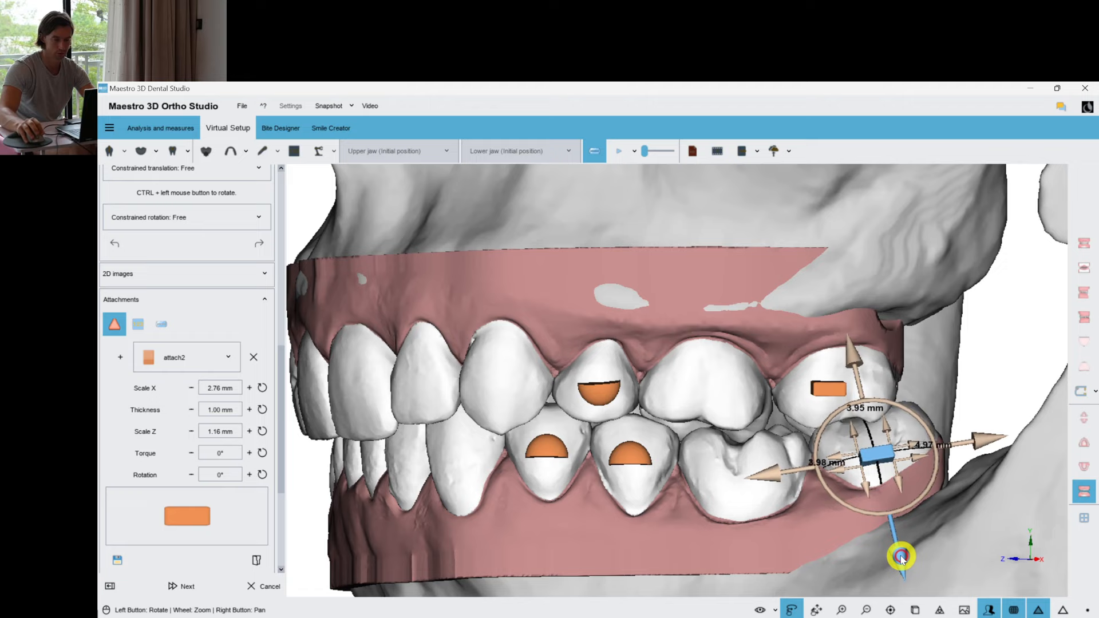
{"action": "left_click_drag", "start_coordinate": [902, 556], "coordinate": [447, 312]}
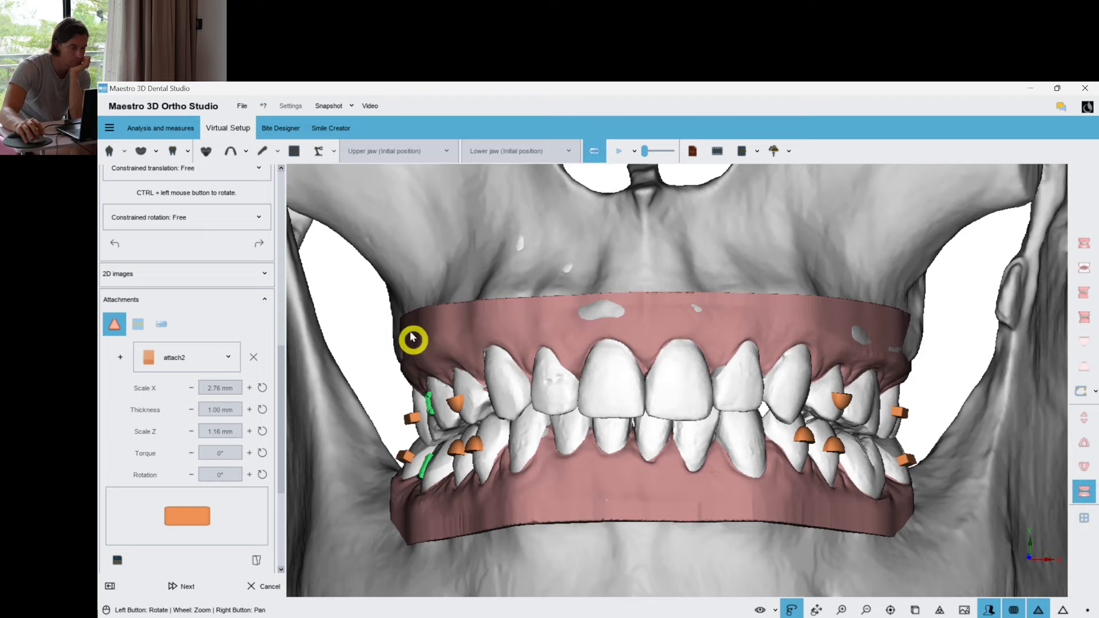
- Open the attachment shape library
{"action": "left_click", "coordinate": [227, 357]}
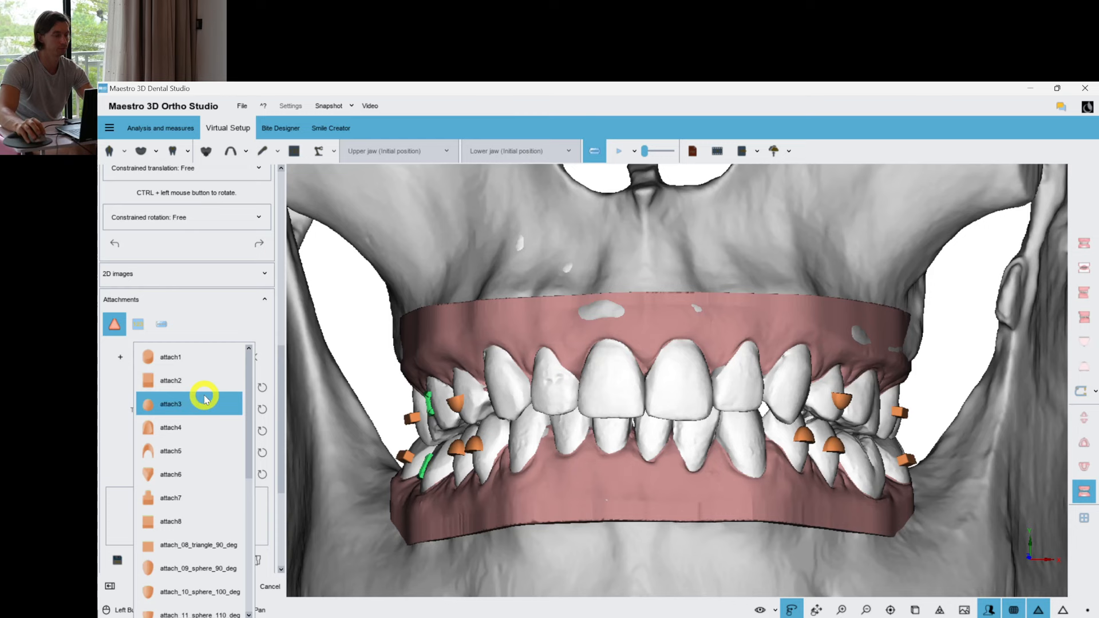
- Choose the ellipsoid attach3 shape for the incisor attachment
{"action": "left_click", "coordinate": [170, 403]}
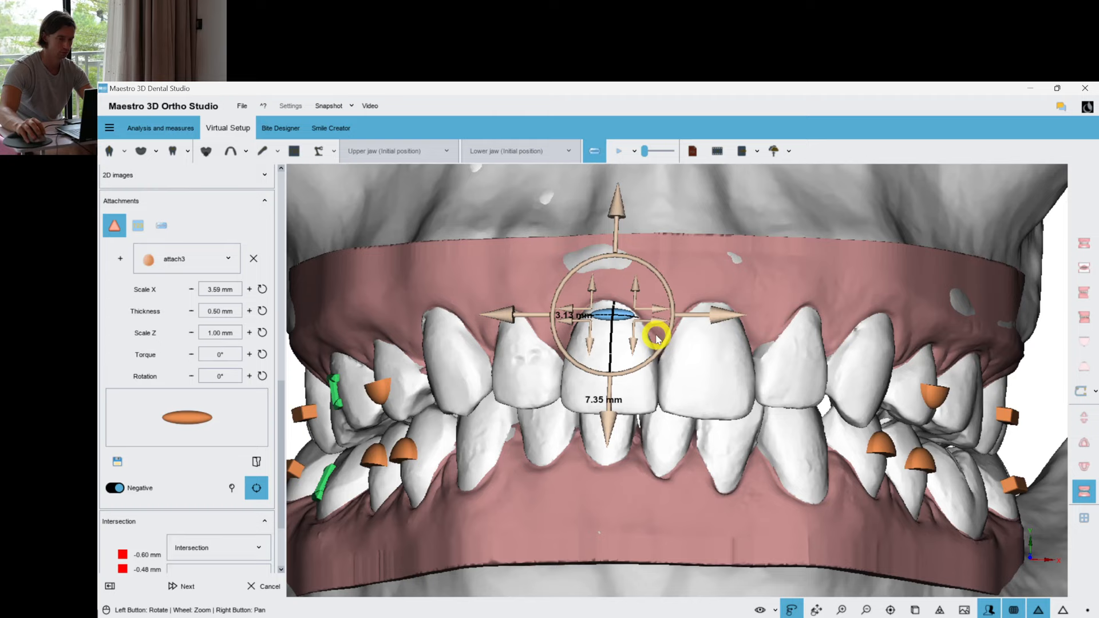
- Orbit the model to view the incisor edges from below
{"action": "left_click_drag", "start_coordinate": [657, 338], "coordinate": [618, 426]}
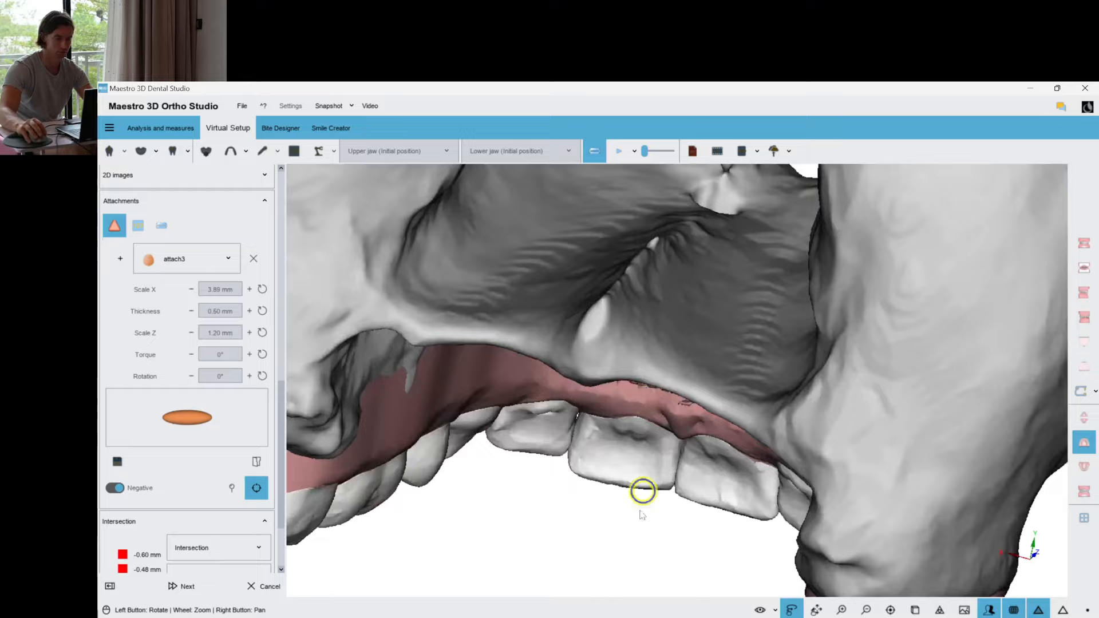
{"action": "left_click_drag", "start_coordinate": [643, 491], "coordinate": [549, 479]}
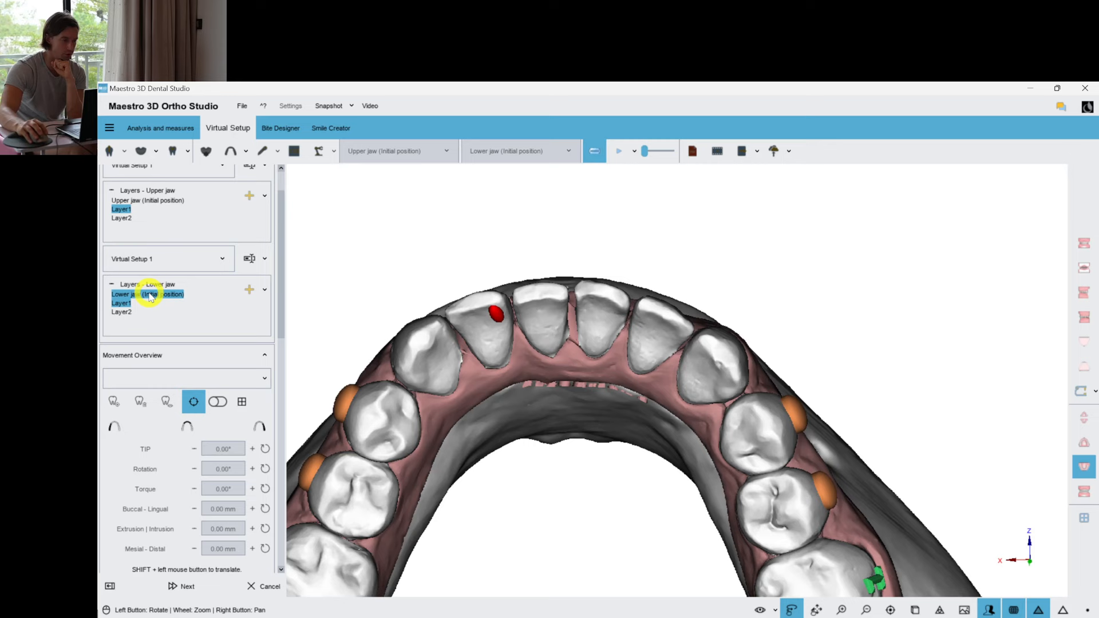
- Paste the attachment onto tooth 33 and show the lower jaw's Layer2
{"action": "right_click", "coordinate": [375, 259]}
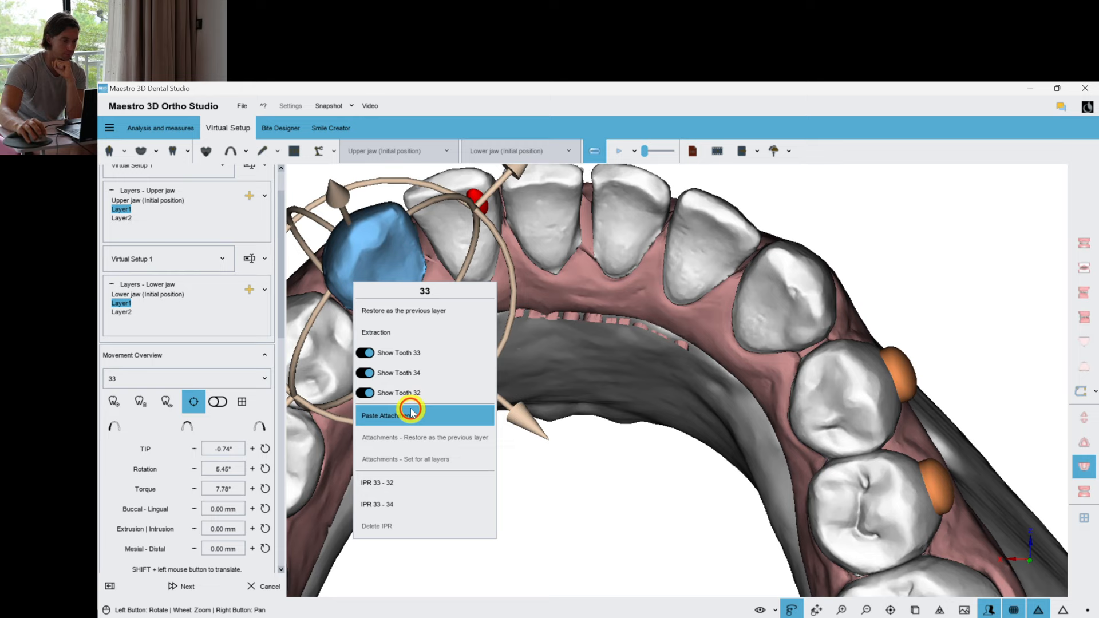
{"action": "left_click", "coordinate": [410, 416]}
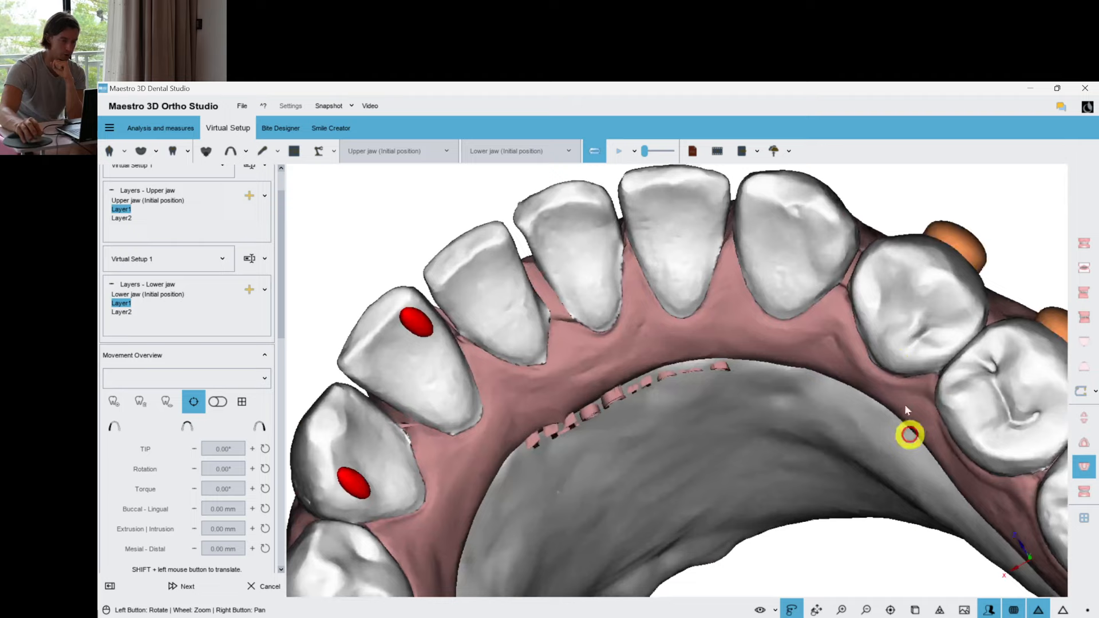
{"action": "left_click", "coordinate": [910, 434]}
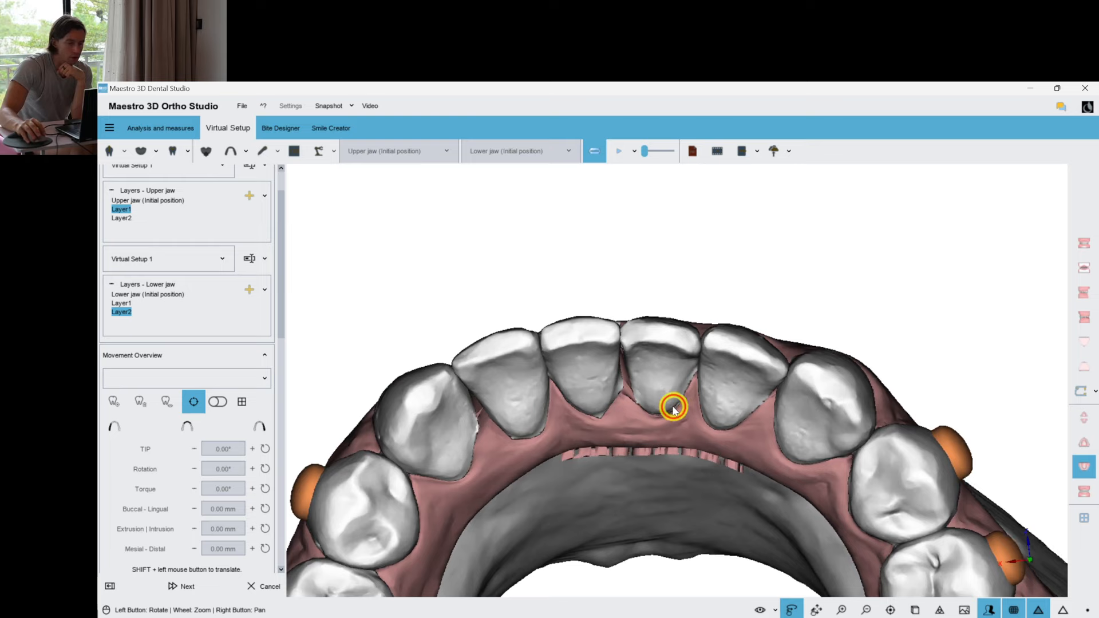
- Turn the lower arch to inspect the teeth
{"action": "left_click_drag", "start_coordinate": [674, 408], "coordinate": [596, 359]}
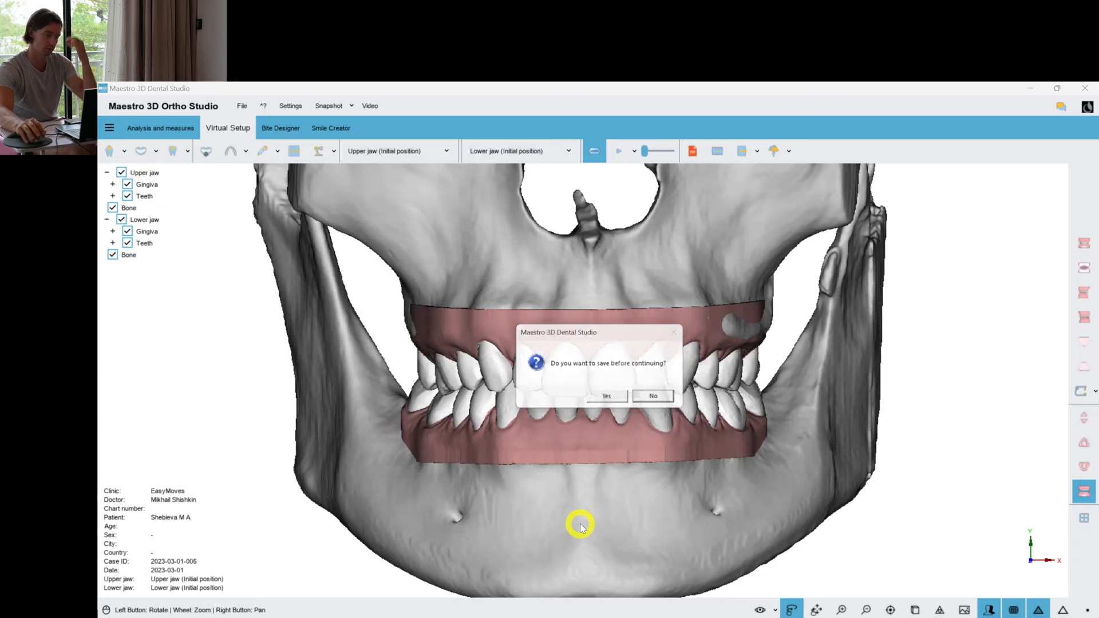
- Answer the save-before-continuing prompt to enter upper-jaw transition models
{"action": "left_click", "coordinate": [652, 396]}
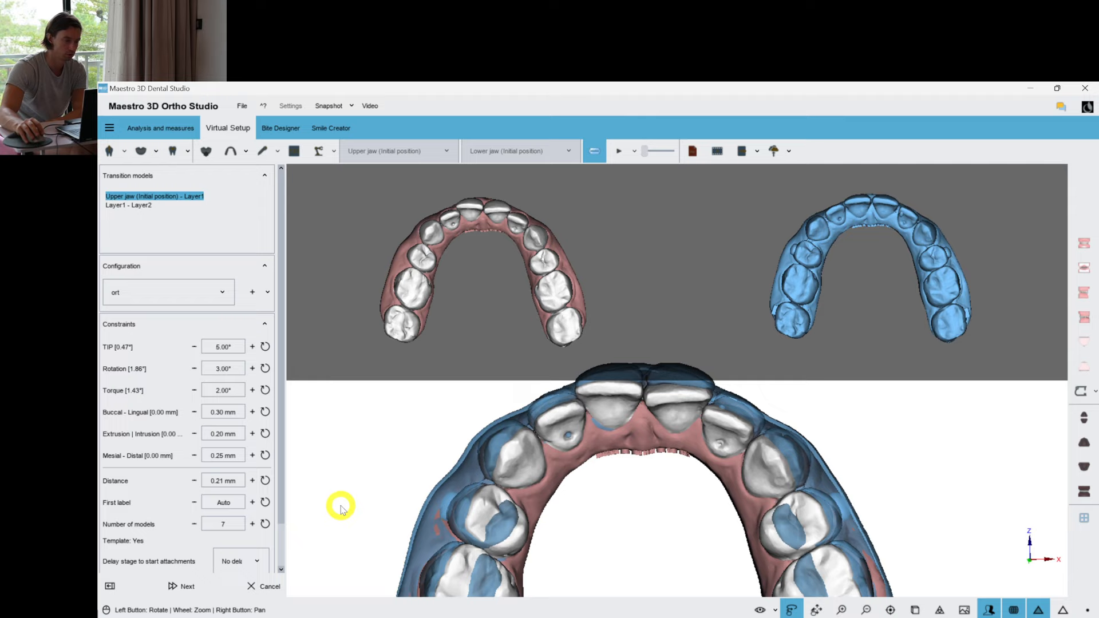
- Add aligner models to the upper Layer1–Layer2 transition and generate stages up to 18 - Layer2
{"action": "left_click", "coordinate": [194, 481]}
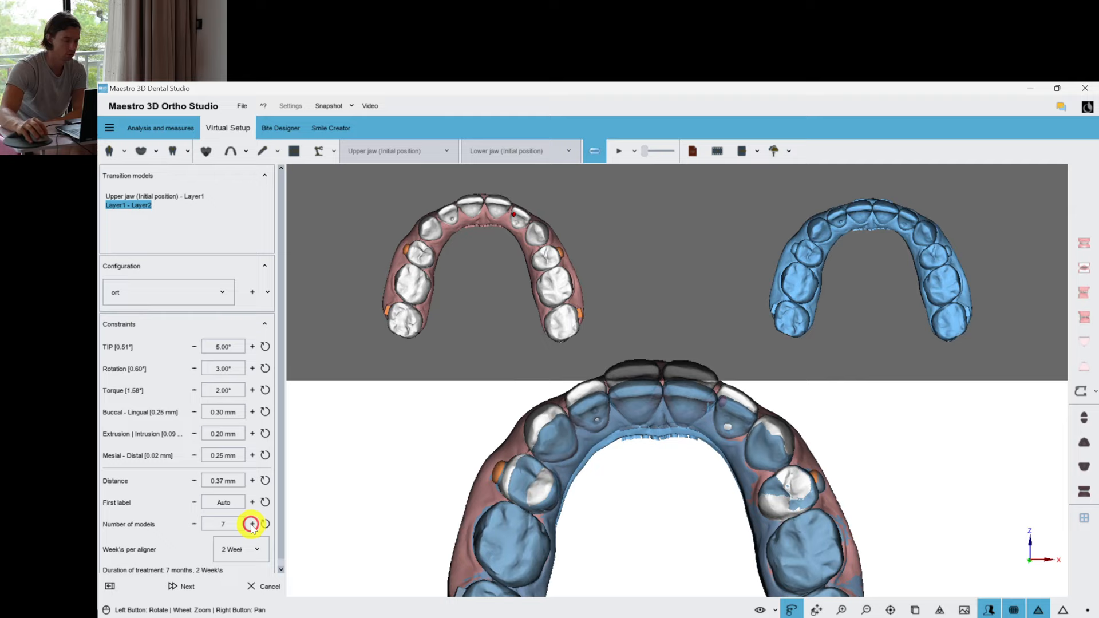
{"action": "left_click", "coordinate": [253, 524]}
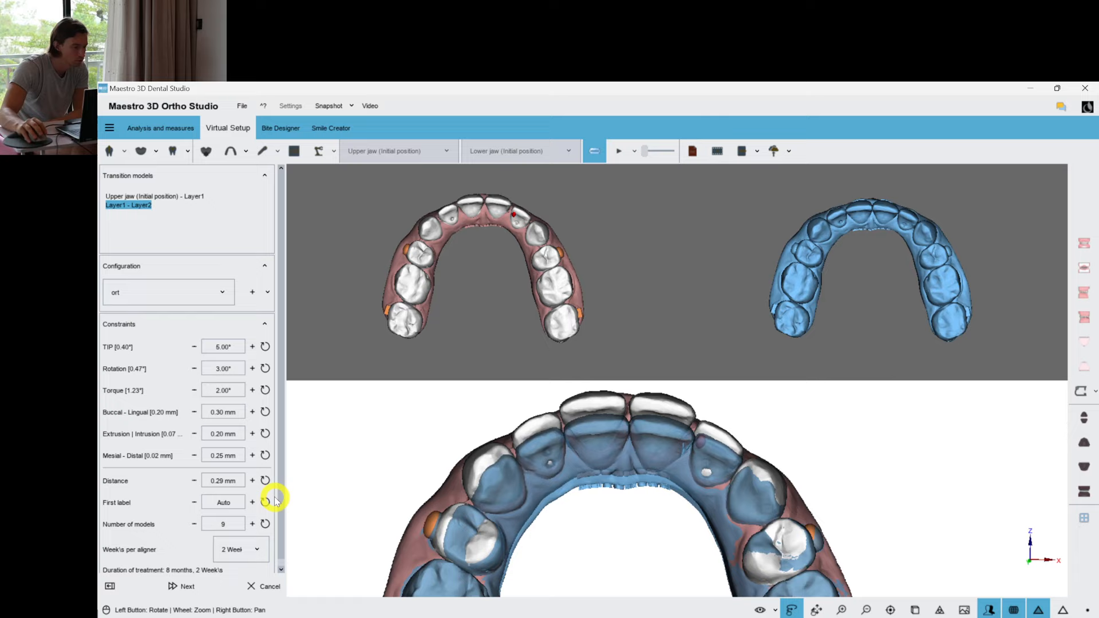
{"action": "left_click", "coordinate": [252, 524]}
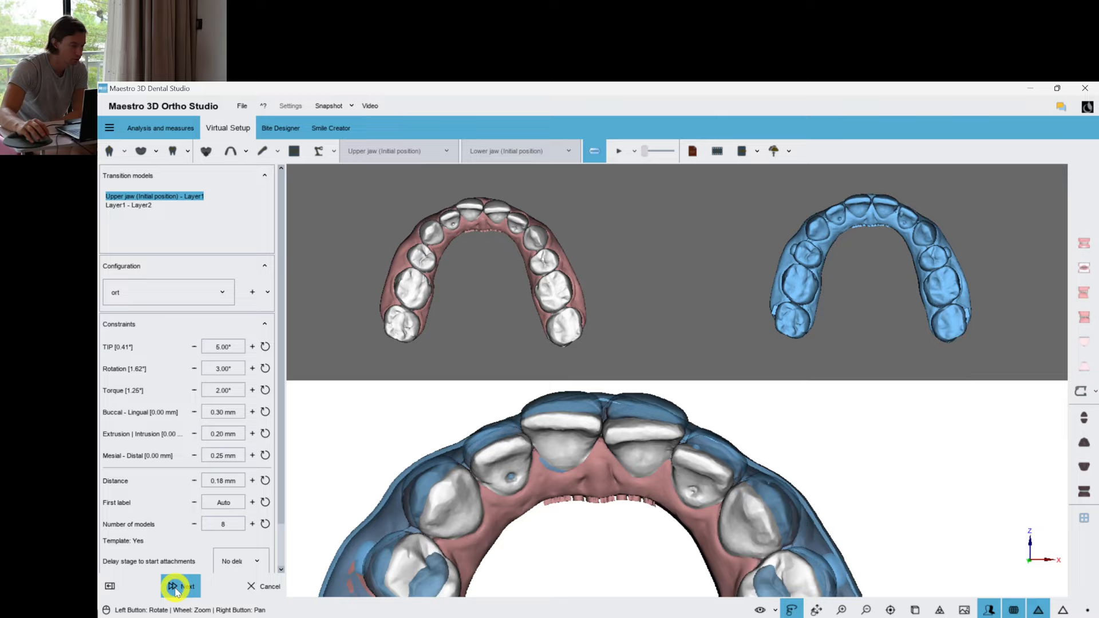
{"action": "left_click", "coordinate": [179, 587]}
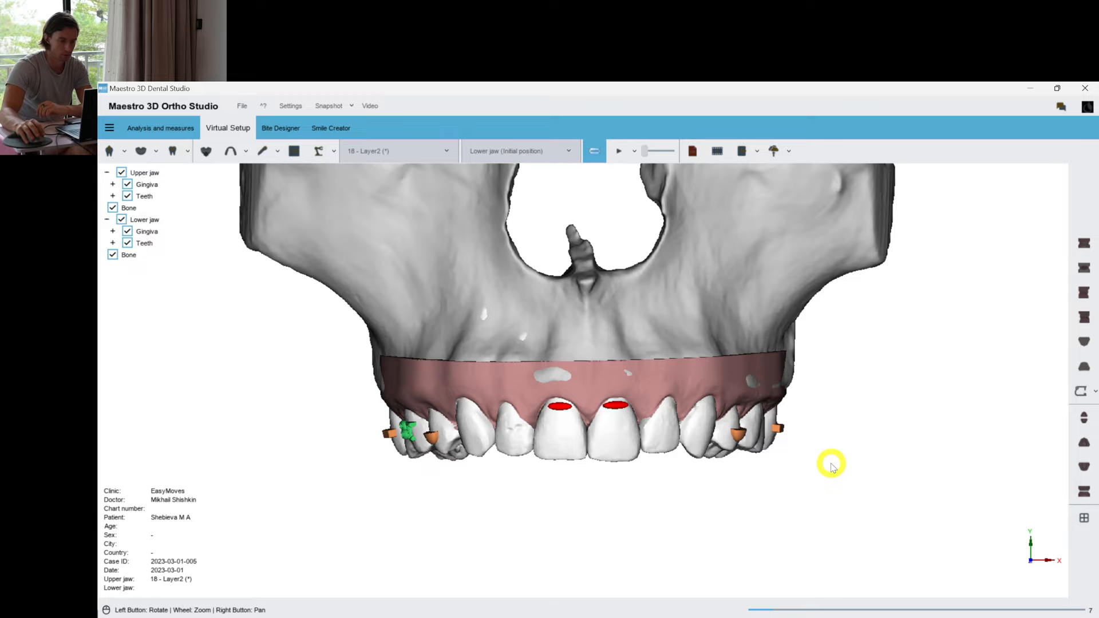
- Switch to the lower jaw and open its transition-model staging at 9 models
{"action": "left_click", "coordinate": [1080, 468]}
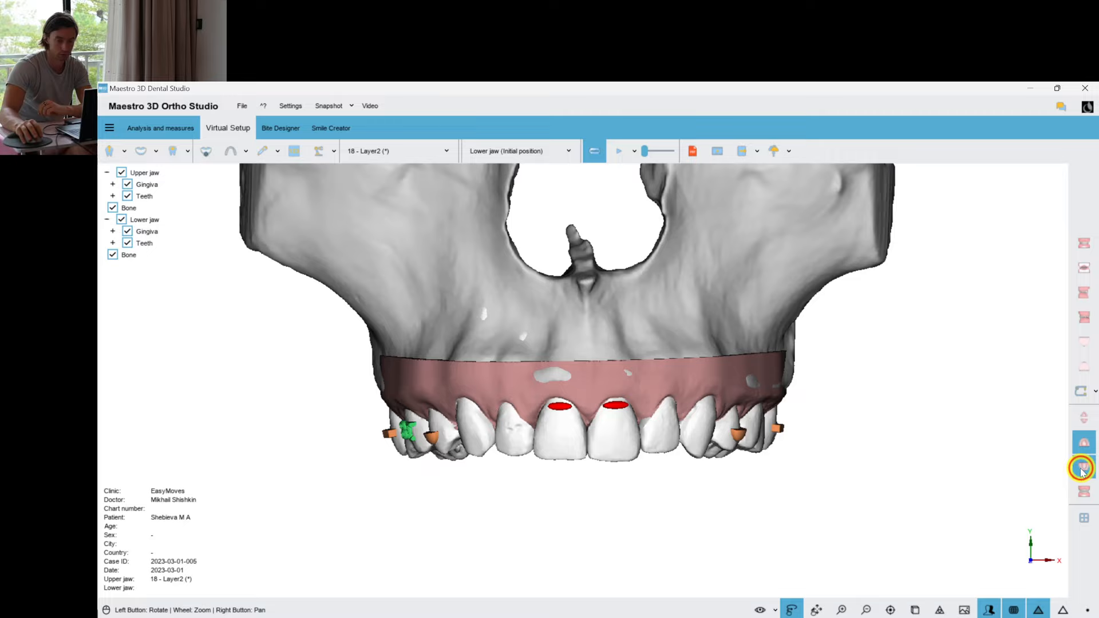
{"action": "left_click", "coordinate": [1083, 468]}
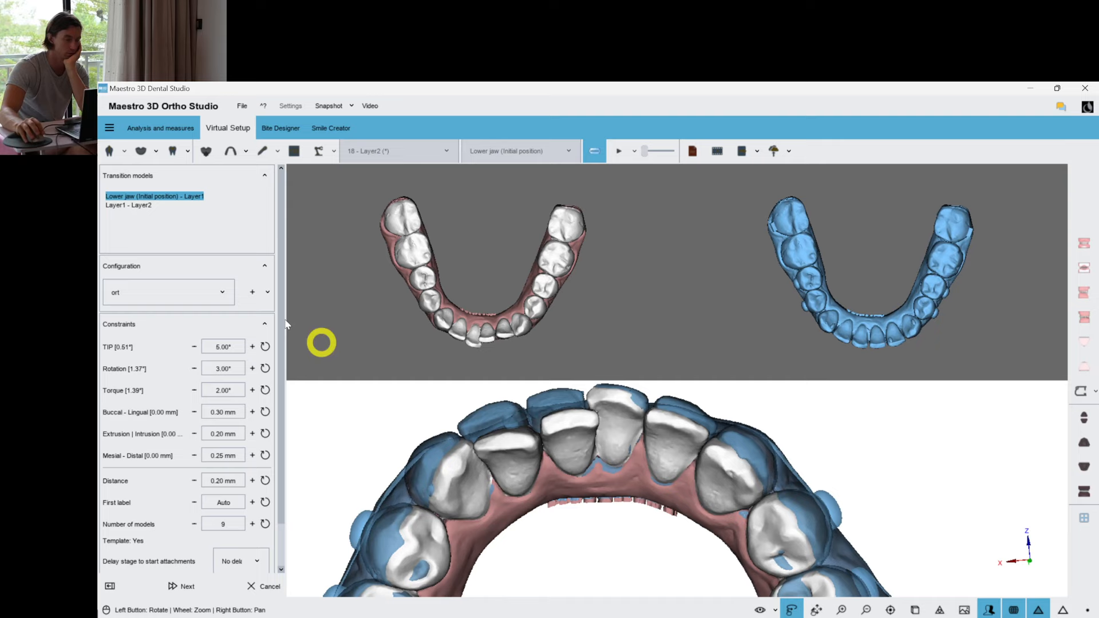
- Select the lower Layer1–Layer2 transition and reduce its models from 7 to 6
{"action": "left_click", "coordinate": [128, 205]}
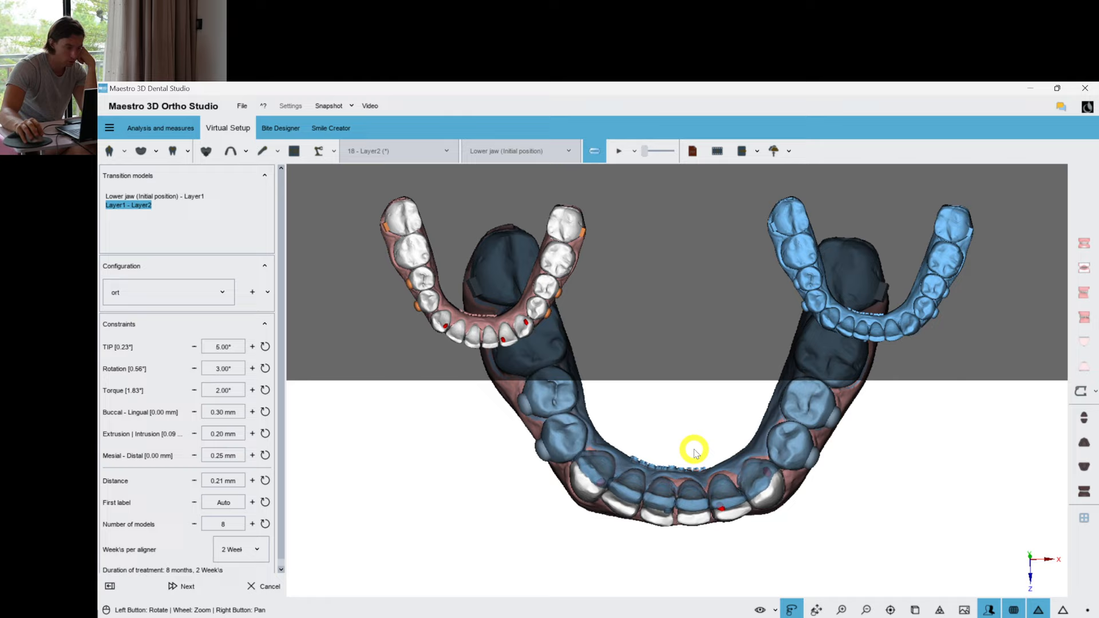
{"action": "left_click", "coordinate": [193, 524]}
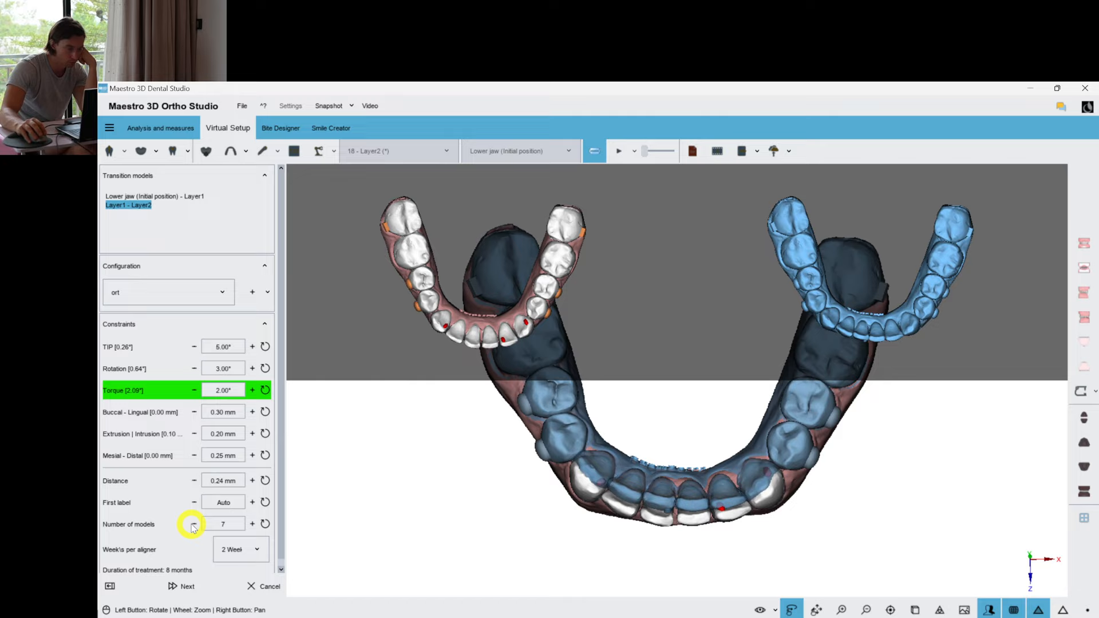
{"action": "left_click", "coordinate": [193, 524]}
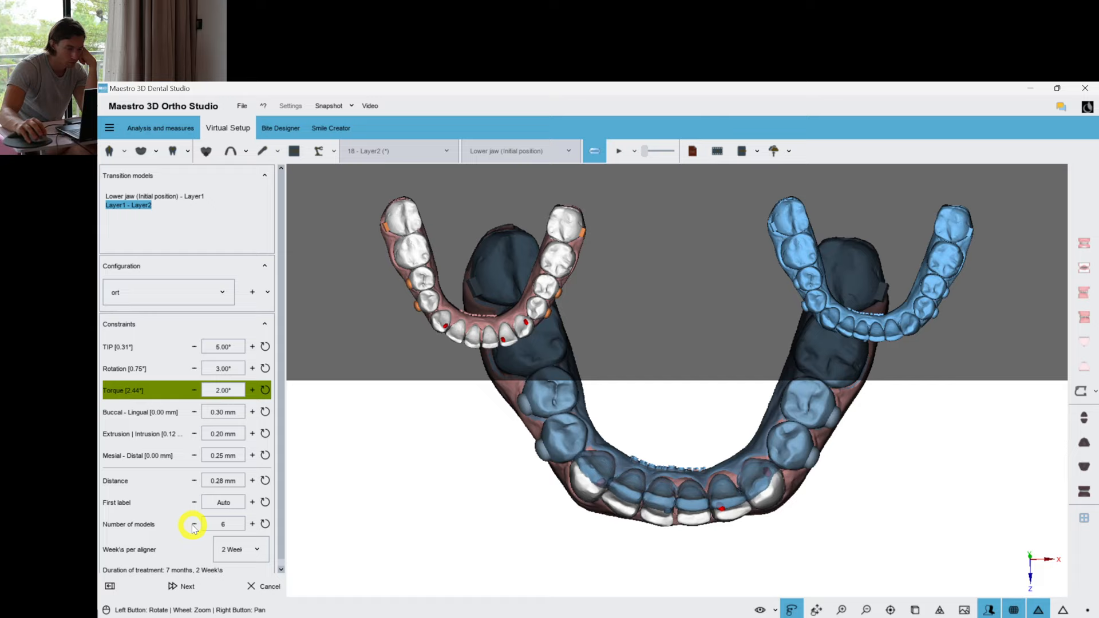
{"action": "mouse_move", "coordinate": [668, 556]}
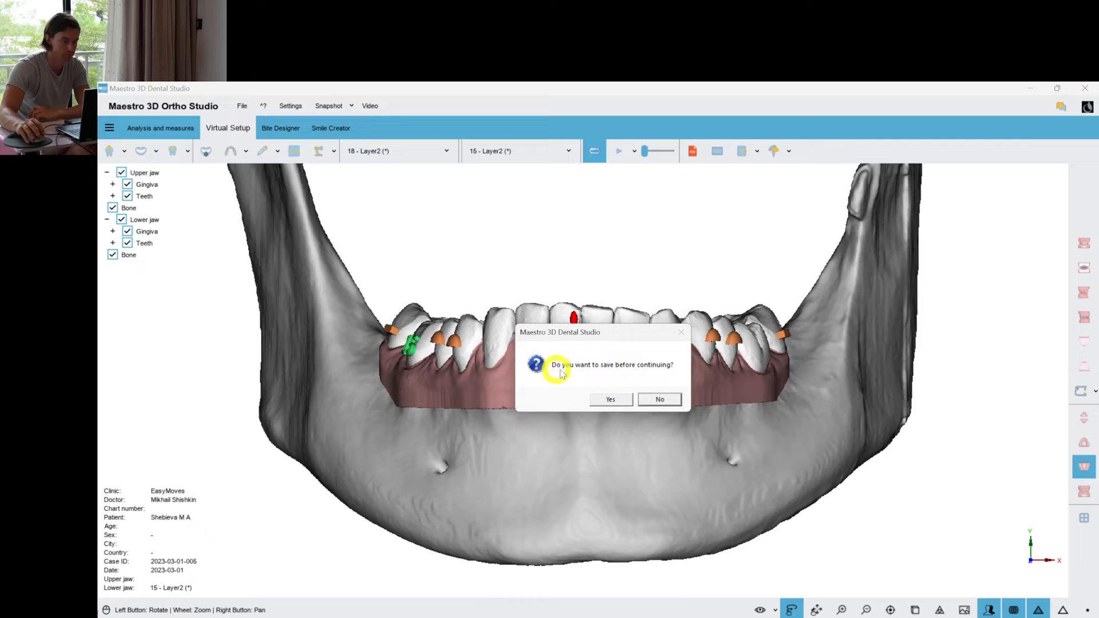
- Answer the save prompt and show upper jaw stage 18 - Layer2
{"action": "left_click", "coordinate": [658, 399]}
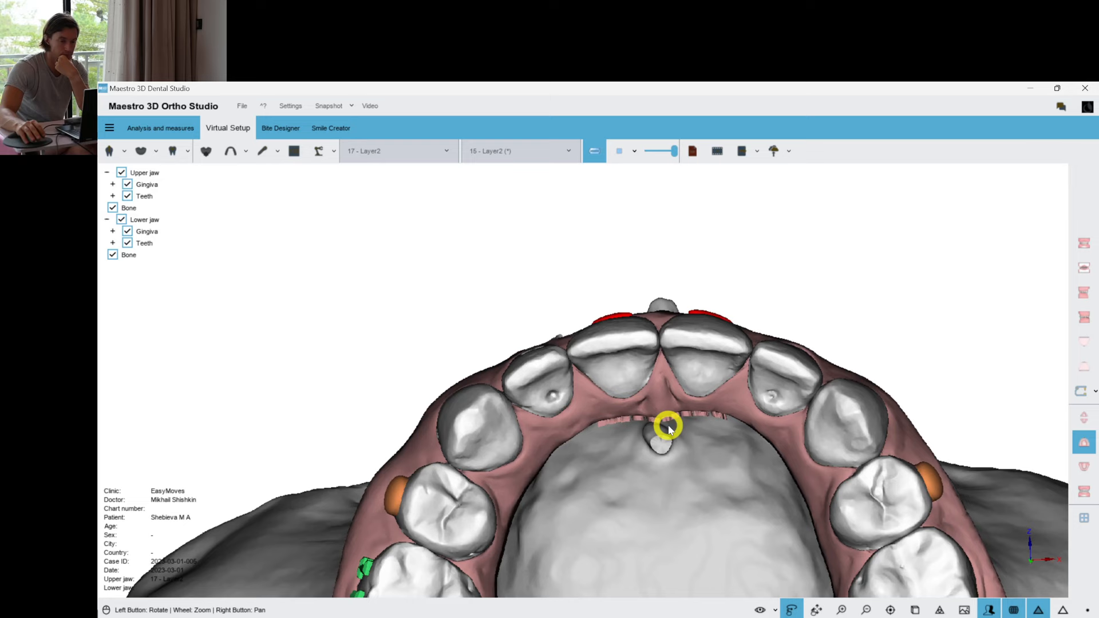
{"action": "left_click", "coordinate": [398, 151]}
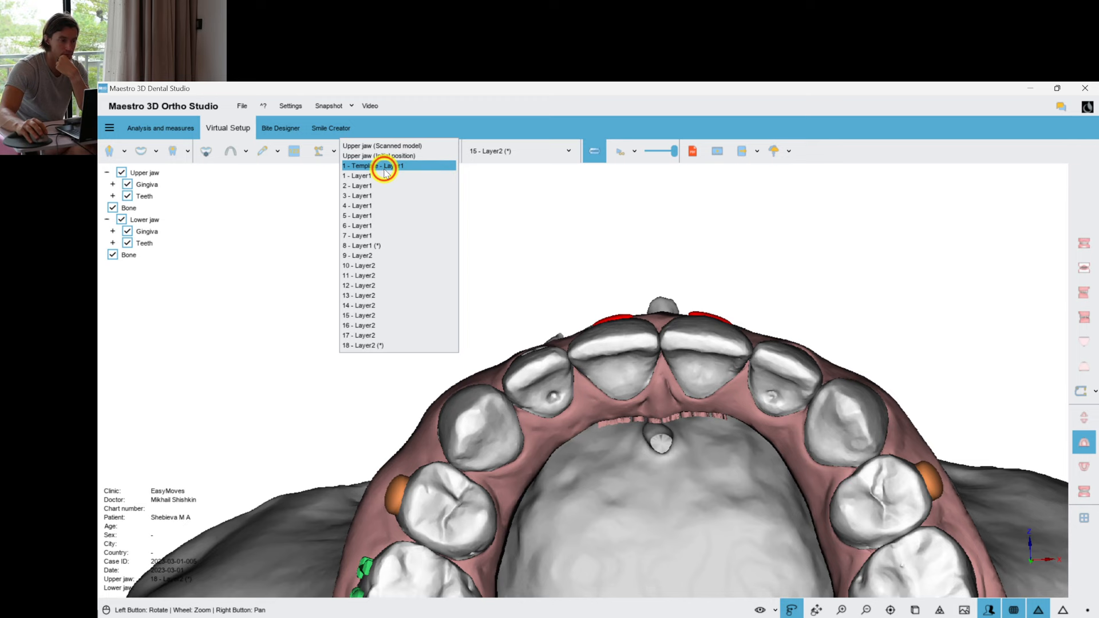
{"action": "left_click", "coordinate": [363, 344]}
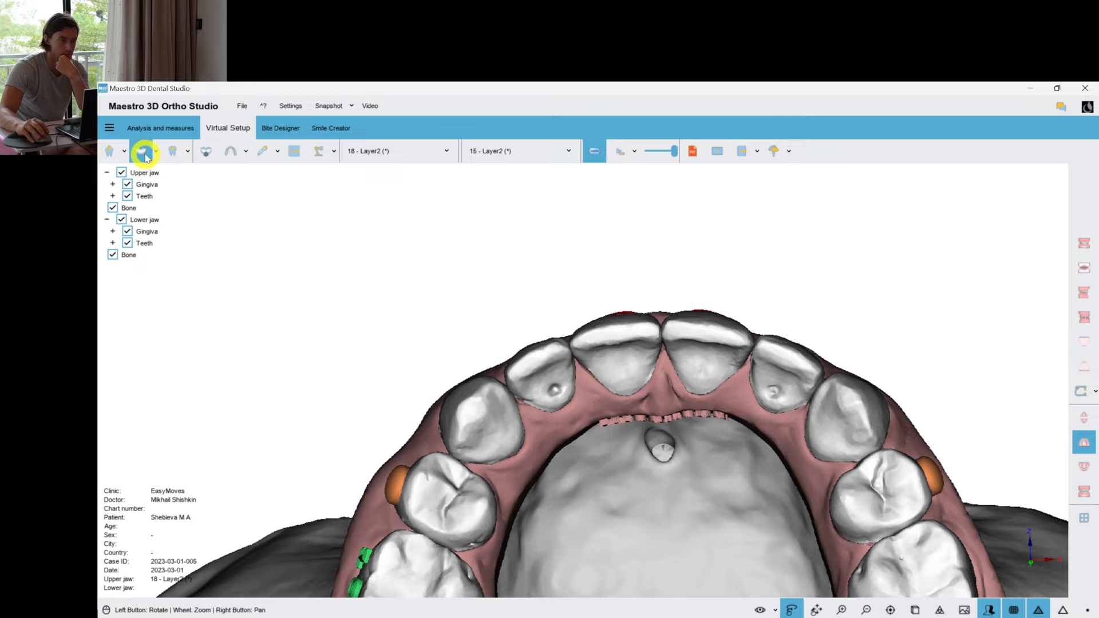
- Place oval attach3 attachments on the upper central incisors and finish attachment editing
{"action": "left_click", "coordinate": [144, 151]}
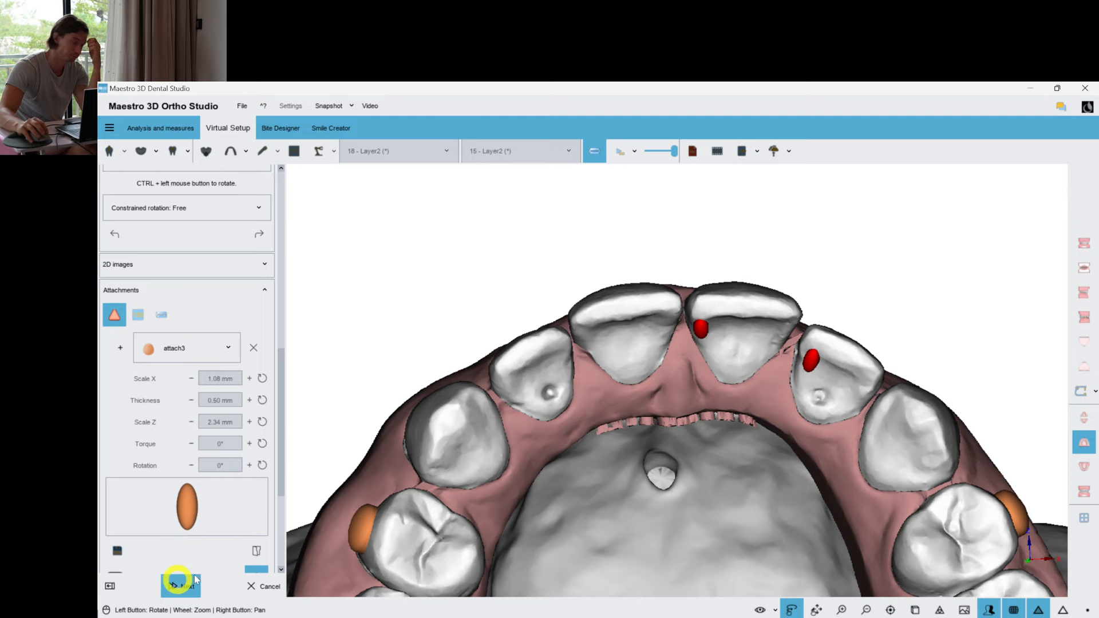
{"action": "left_click", "coordinate": [456, 442]}
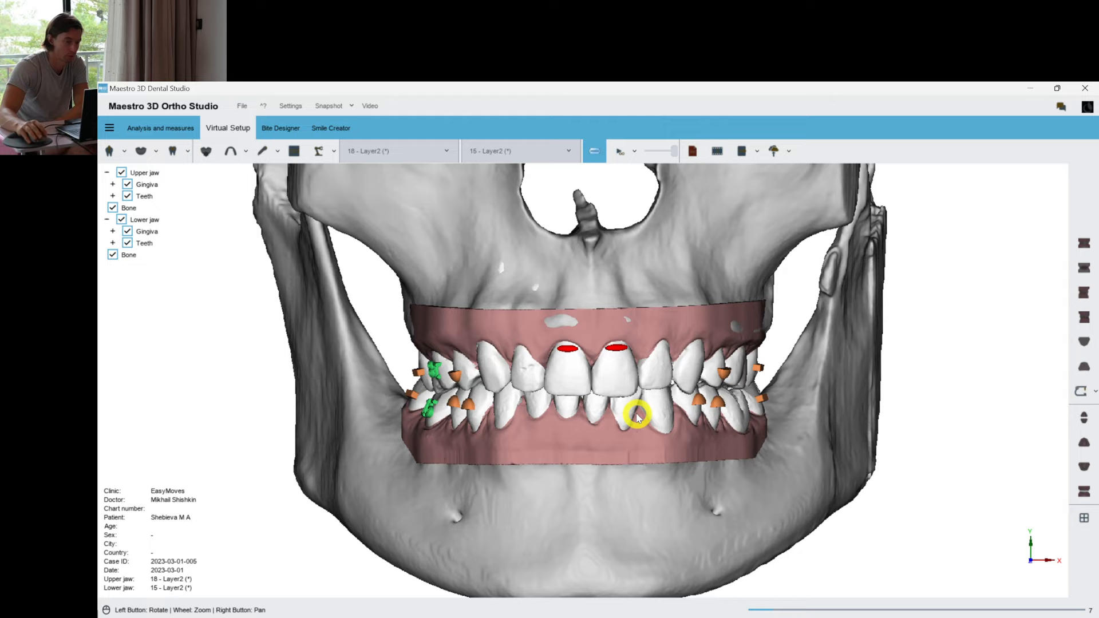
- Review the finished setup with both arches closed in the frontal view
{"action": "left_click", "coordinate": [773, 151]}
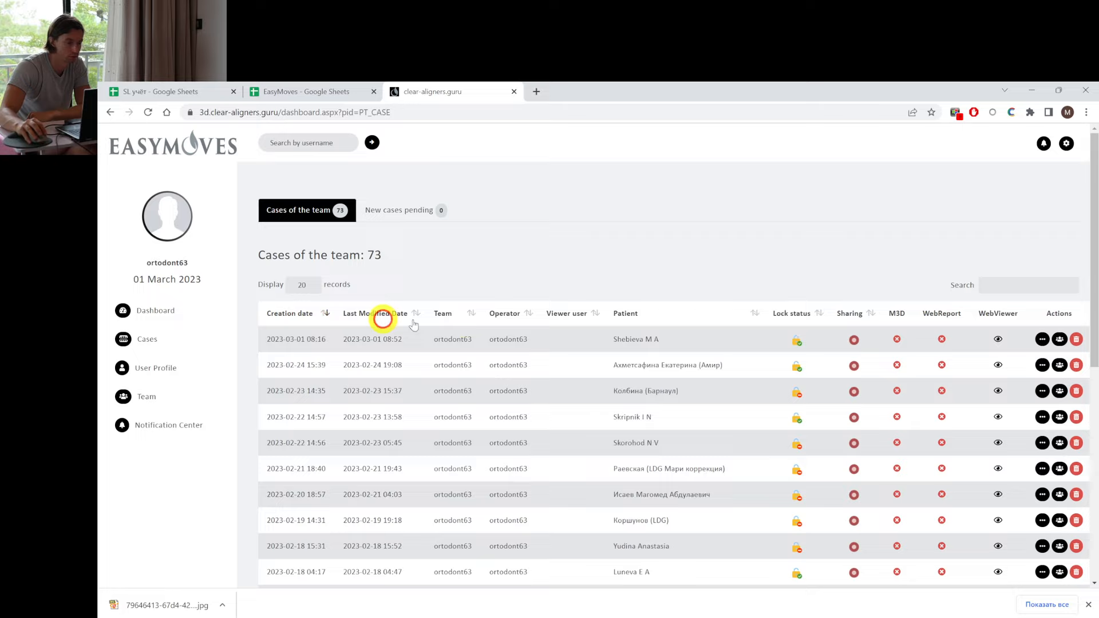
- Open the case's WebViewer in a new tab and play the staging animation
{"action": "right_click", "coordinate": [568, 112]}
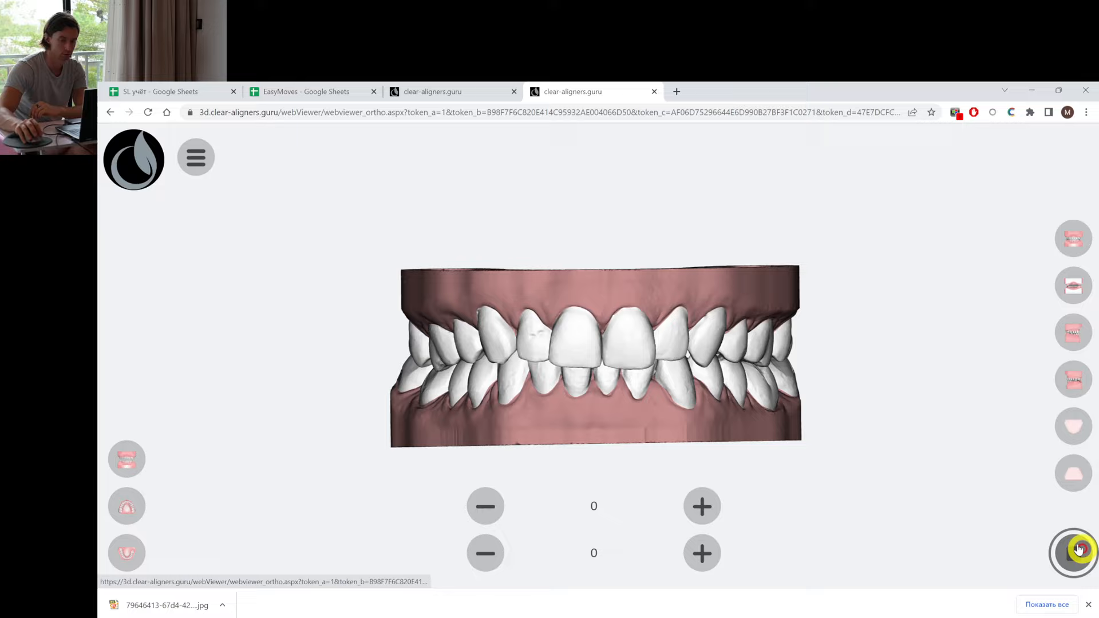
{"action": "left_click", "coordinate": [1073, 553]}
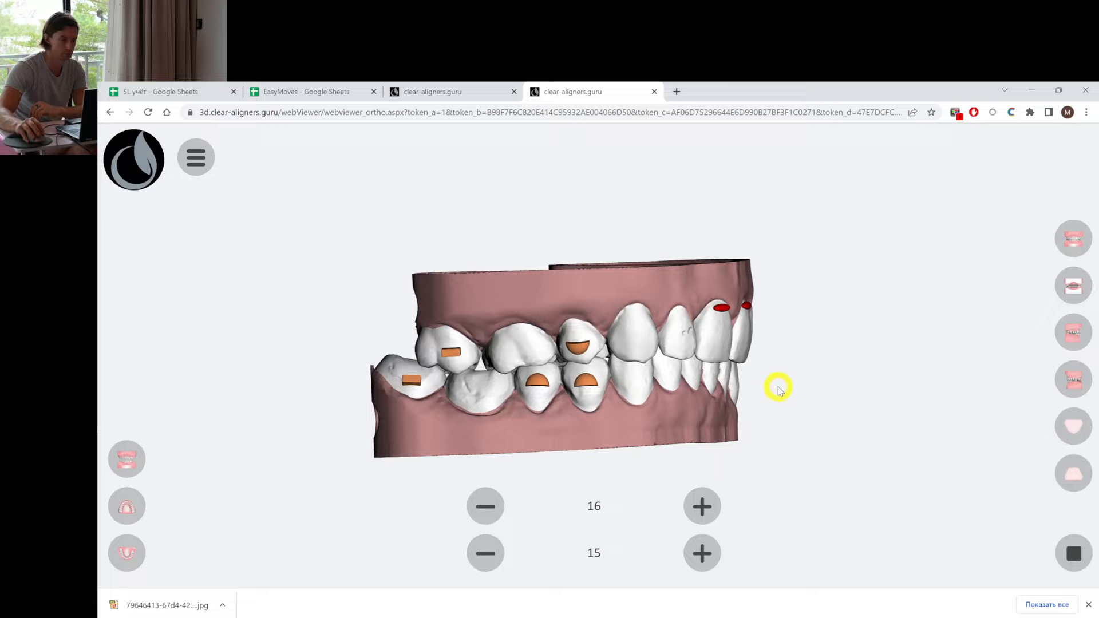